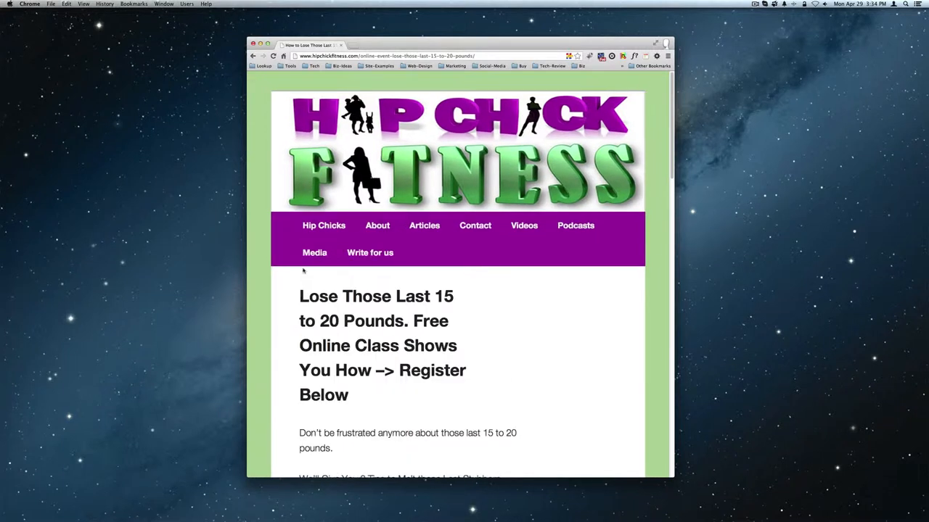
Drag Chrome's corner larger, scroll down the class article, and right-click the word 'live'
{"action": "left_click_drag", "start_coordinate": [457, 45], "coordinate": [398, 34]}
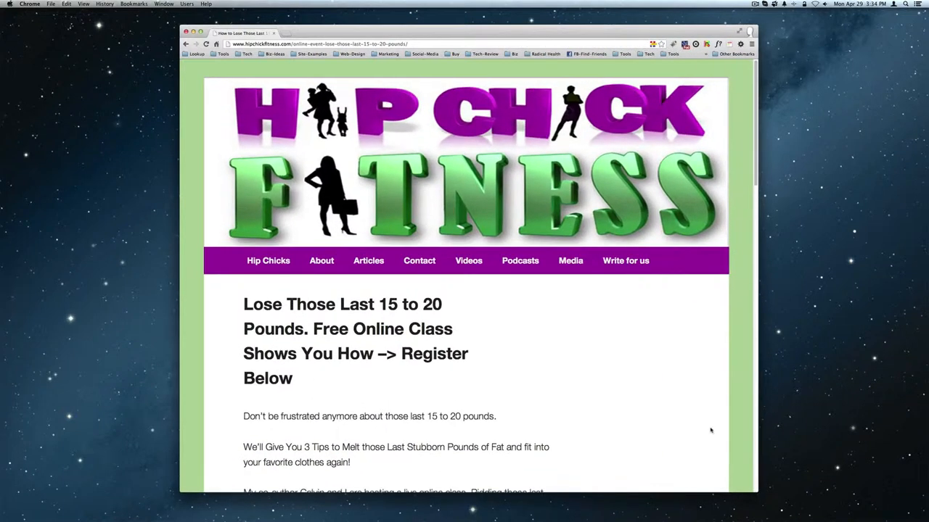
{"action": "scroll", "scroll_direction": "down", "scroll_amount": 3}
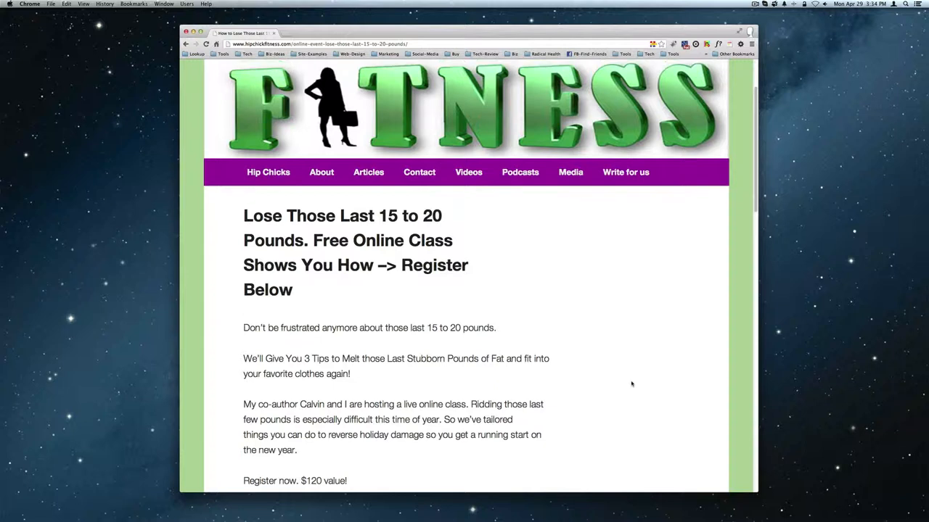
{"action": "mouse_move", "coordinate": [312, 324]}
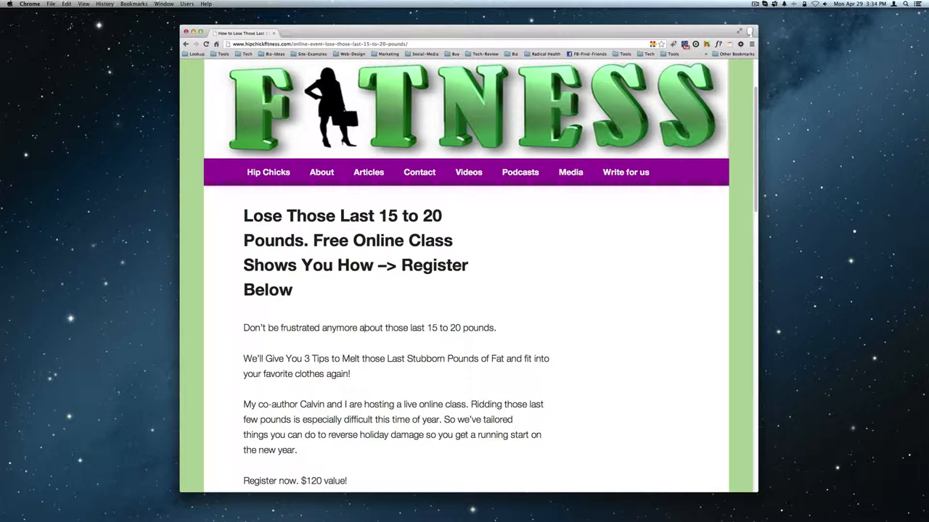
{"action": "scroll", "scroll_direction": "down", "scroll_amount": 3}
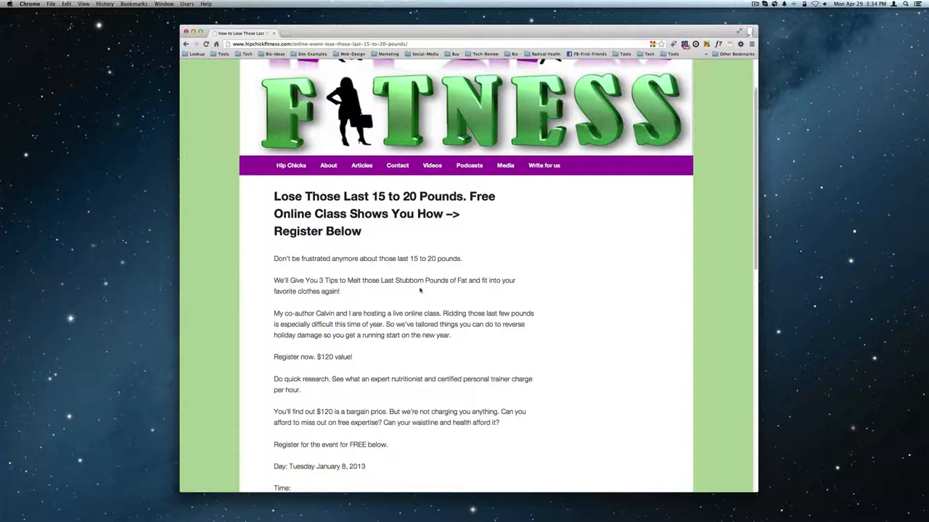
{"action": "mouse_move", "coordinate": [403, 313]}
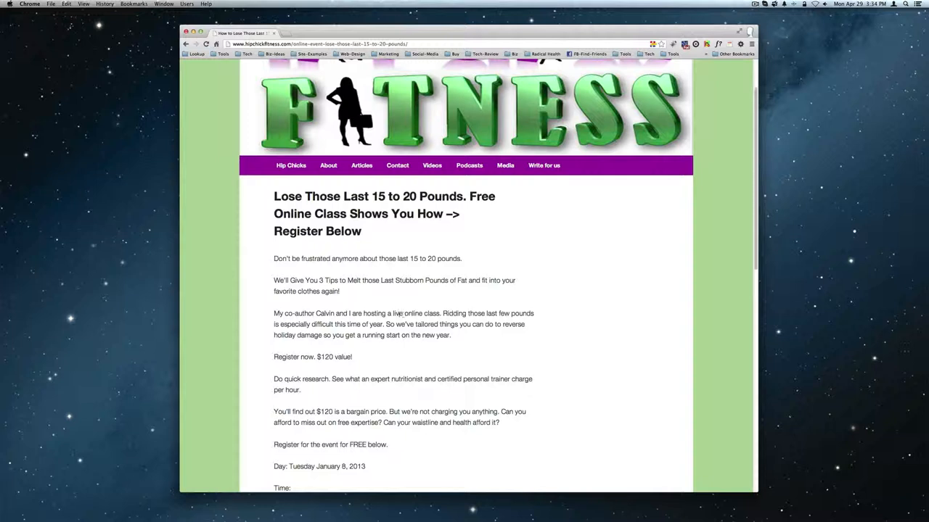
{"action": "right_click", "coordinate": [398, 313]}
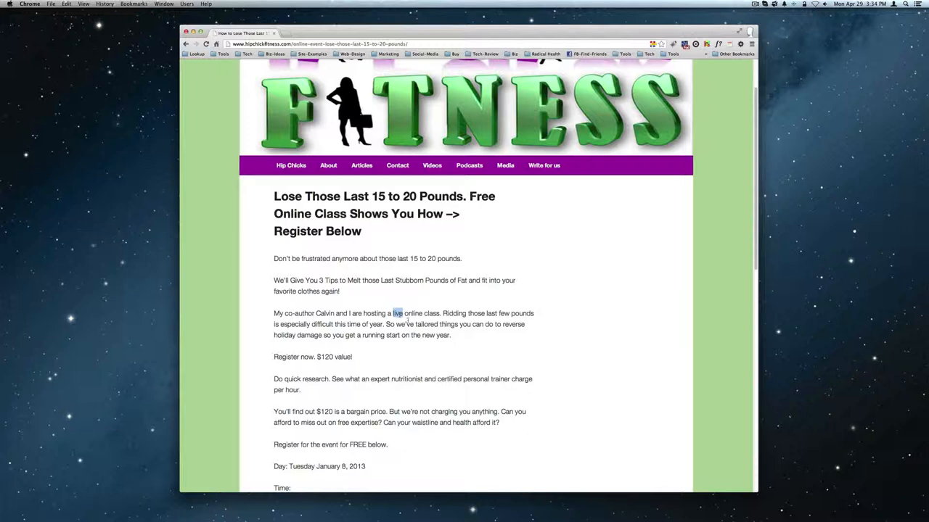
Inspect the paragraph containing 'live' and change the body font rule to 1em Arial
{"action": "right_click", "coordinate": [397, 313]}
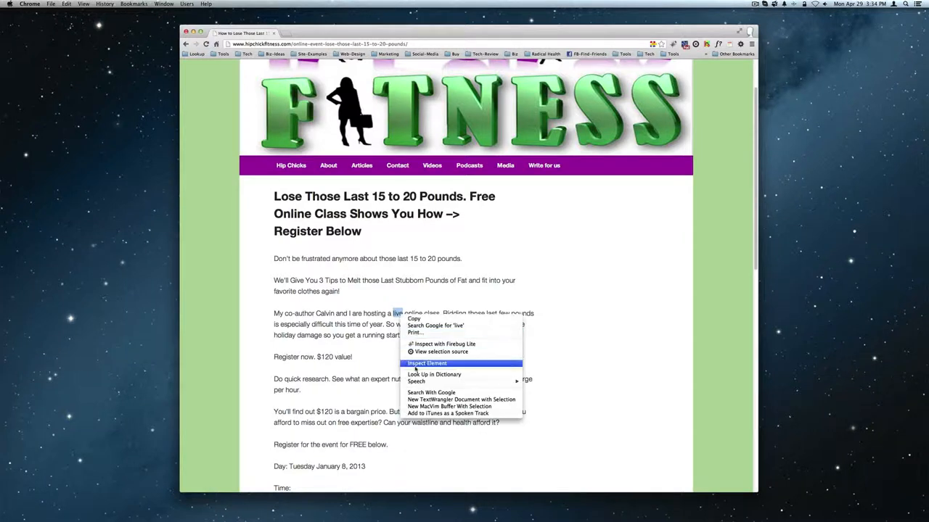
{"action": "left_click", "coordinate": [427, 363]}
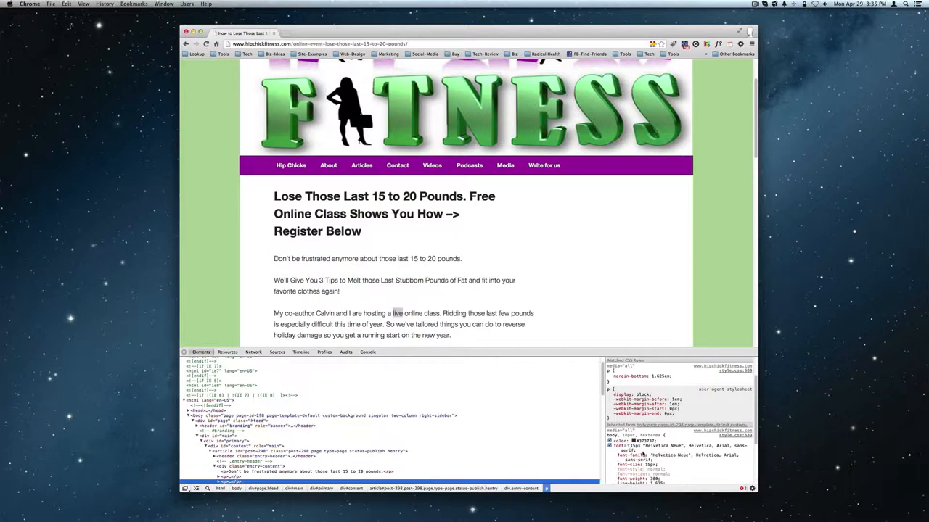
{"action": "left_click", "coordinate": [653, 455]}
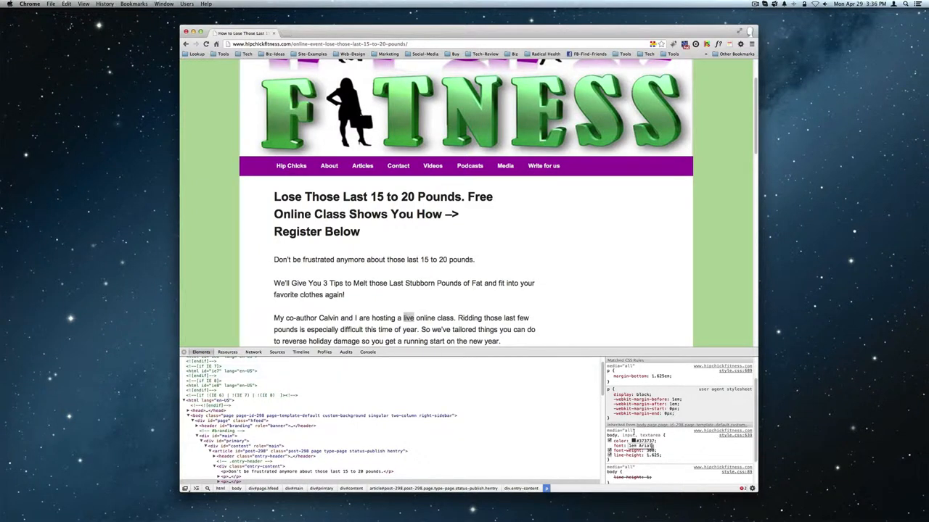
Raise the body font size and line-height in Styles, then close Developer Tools
{"action": "left_click", "coordinate": [610, 441]}
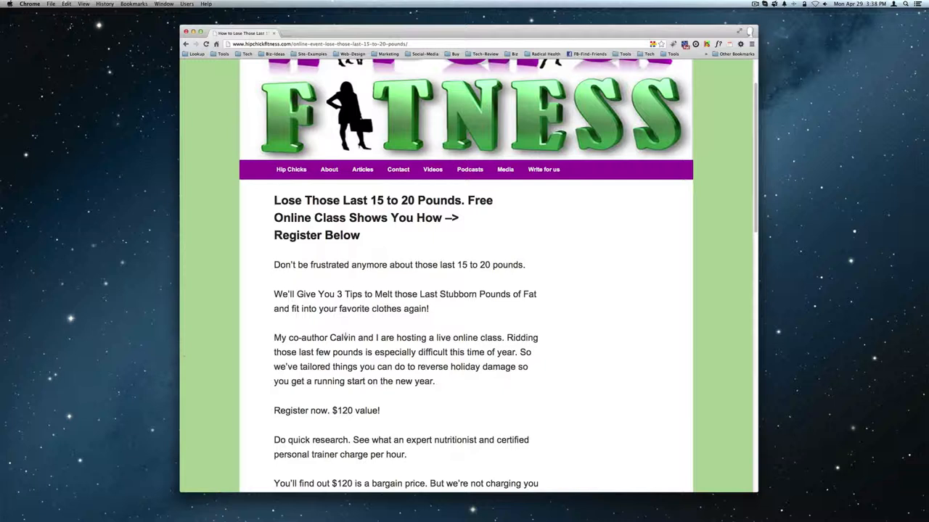
Use Inspect Element on the word 'Calvin' in the article
{"action": "right_click", "coordinate": [339, 337]}
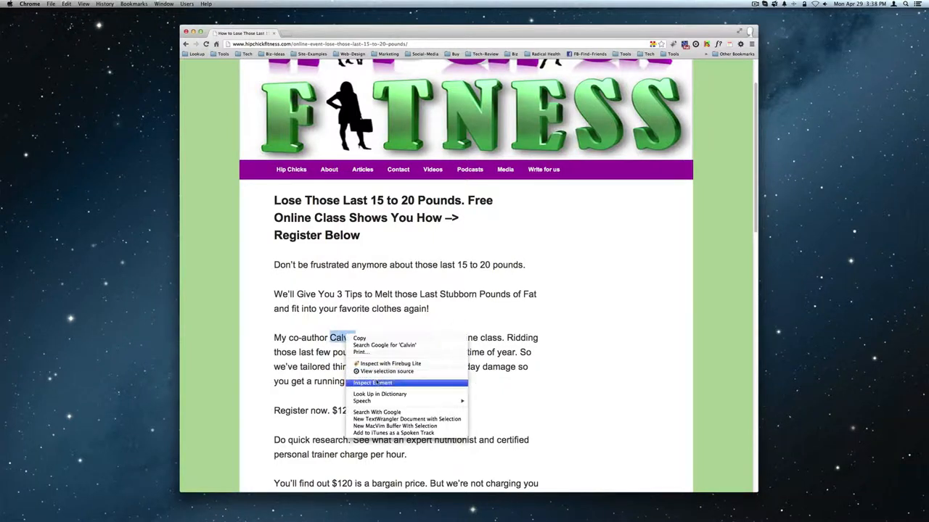
{"action": "left_click", "coordinate": [390, 383]}
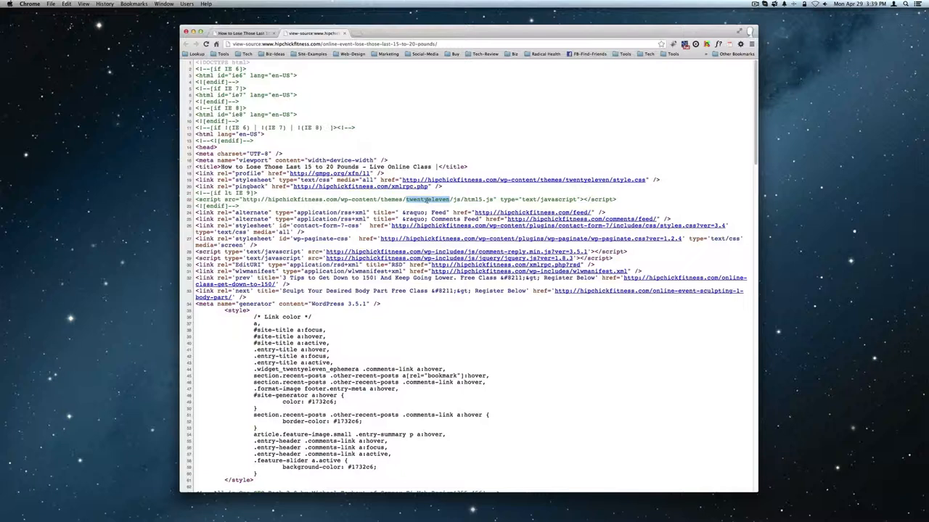
{"action": "mouse_move", "coordinate": [497, 284]}
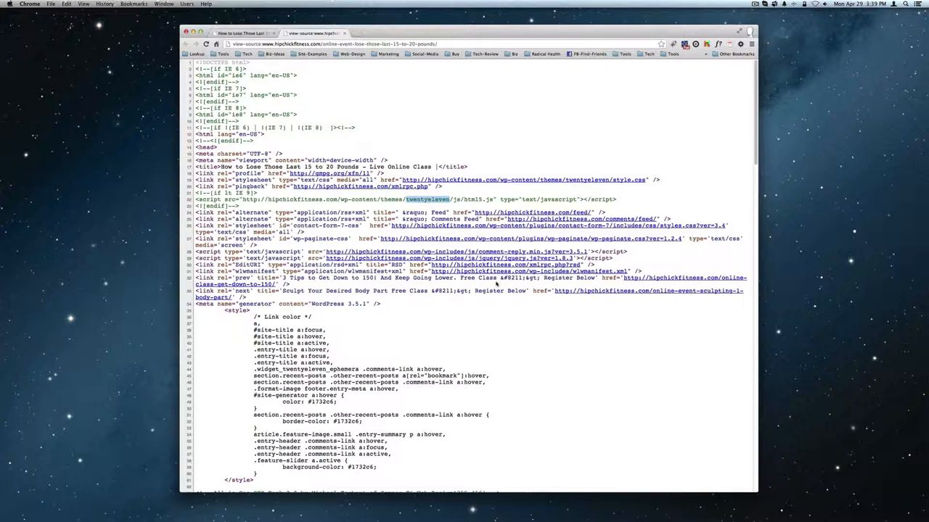
{"action": "scroll", "scroll_direction": "down", "scroll_amount": 3}
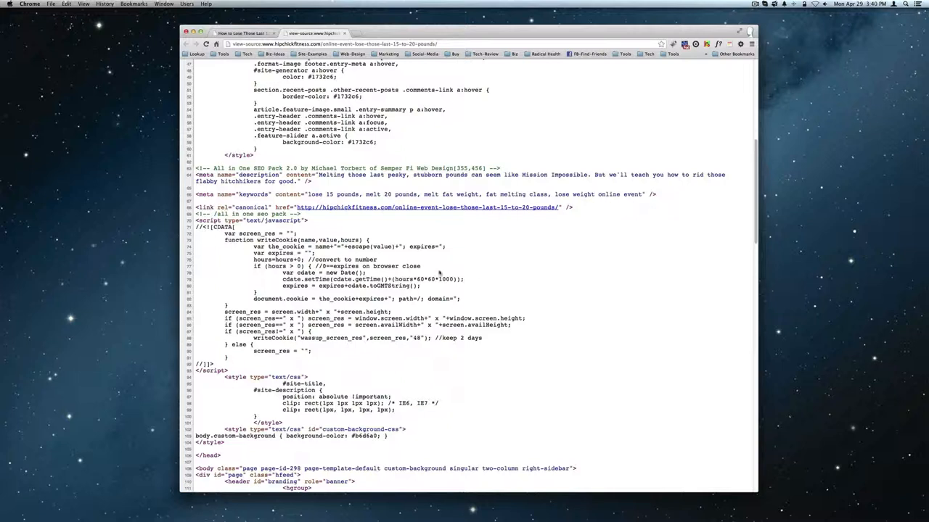
{"action": "double_click", "coordinate": [272, 168]}
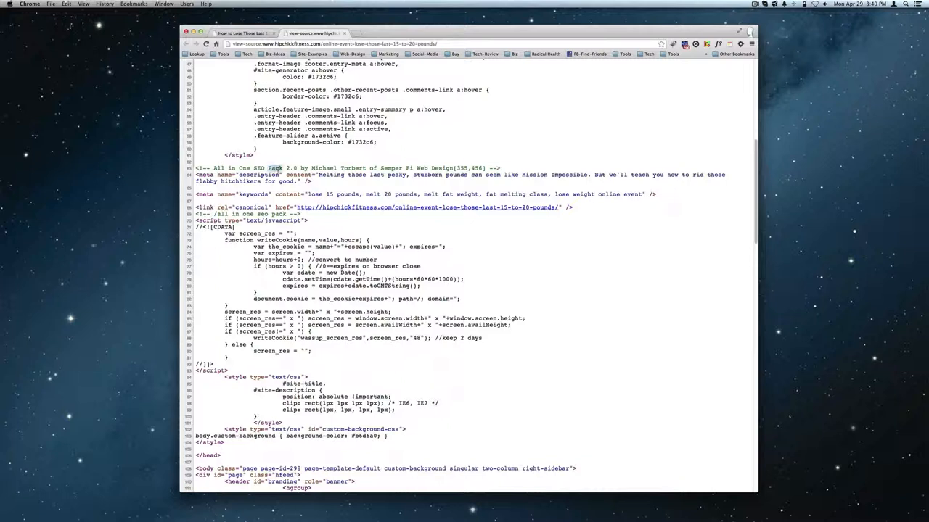
{"action": "triple_click", "coordinate": [327, 167]}
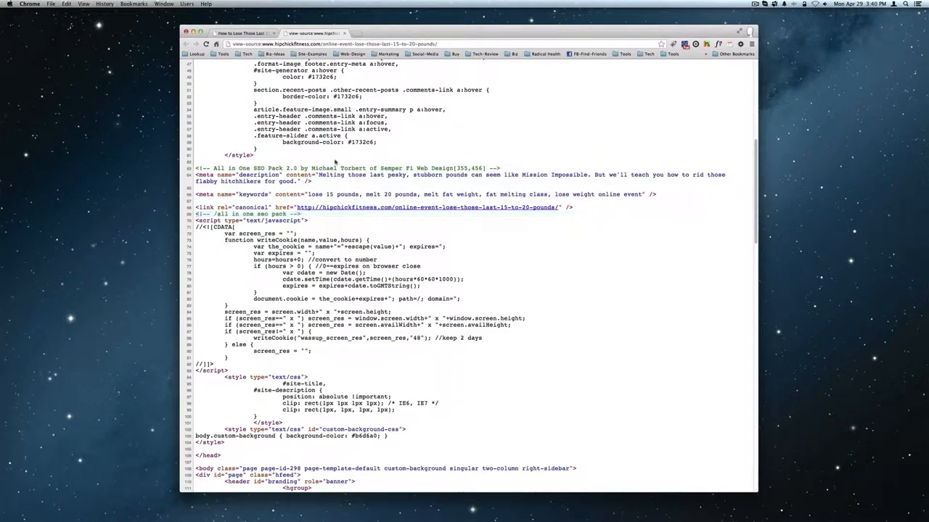
{"action": "scroll", "scroll_direction": "down", "scroll_amount": 3}
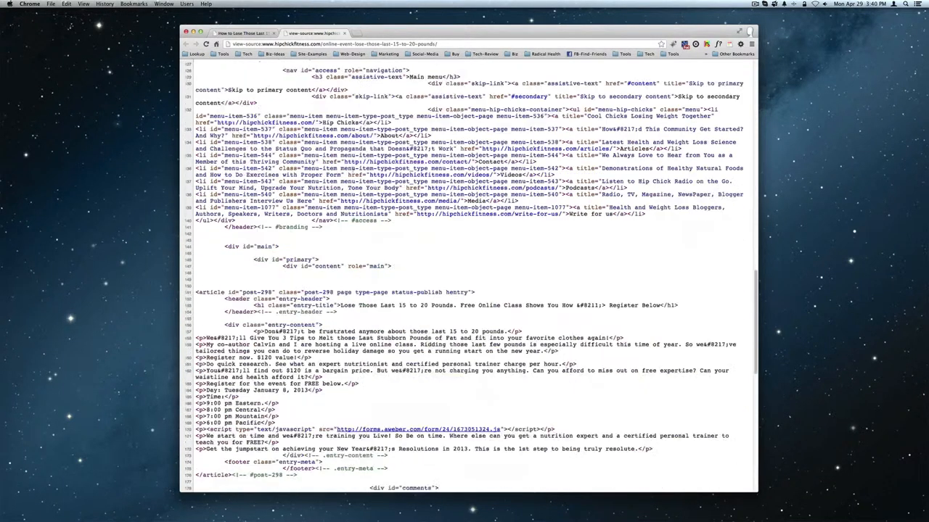
{"action": "scroll", "scroll_direction": "down", "scroll_amount": 3}
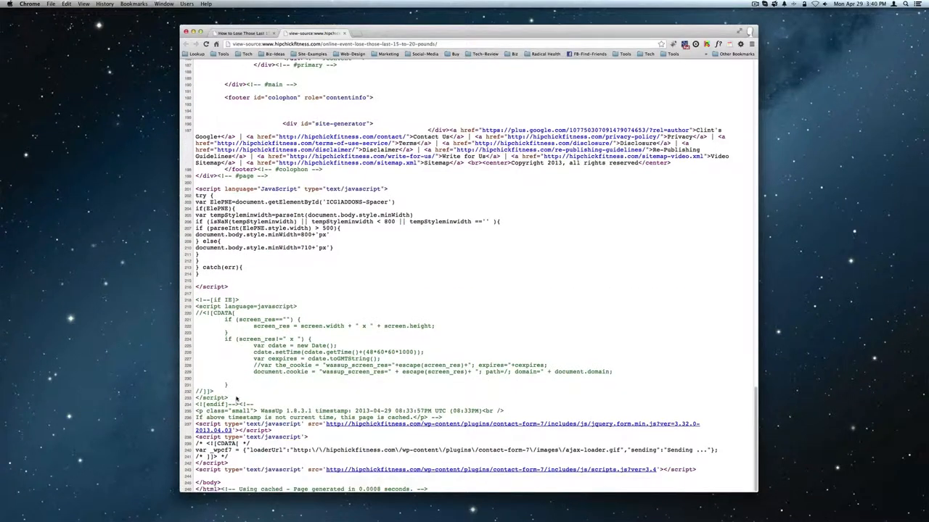
{"action": "left_click_drag", "start_coordinate": [196, 300], "coordinate": [235, 398]}
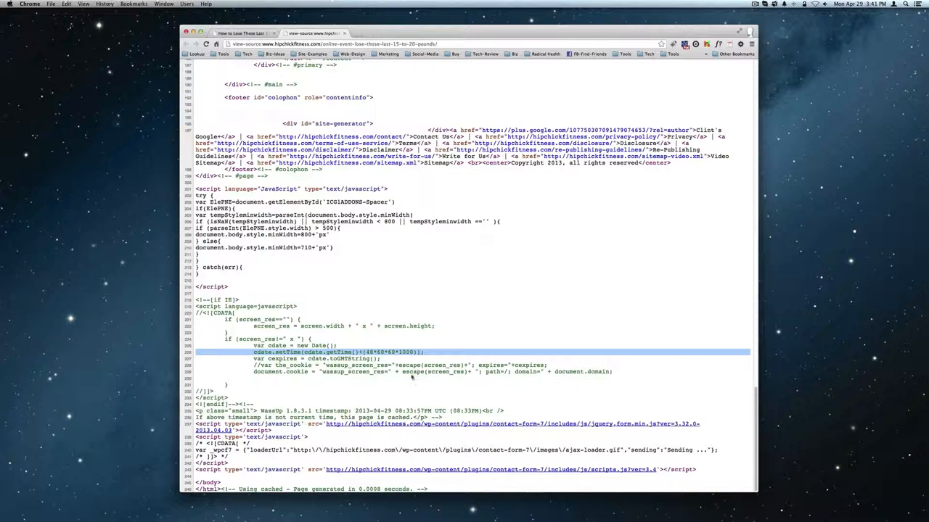
{"action": "scroll", "scroll_direction": "up", "scroll_amount": 3}
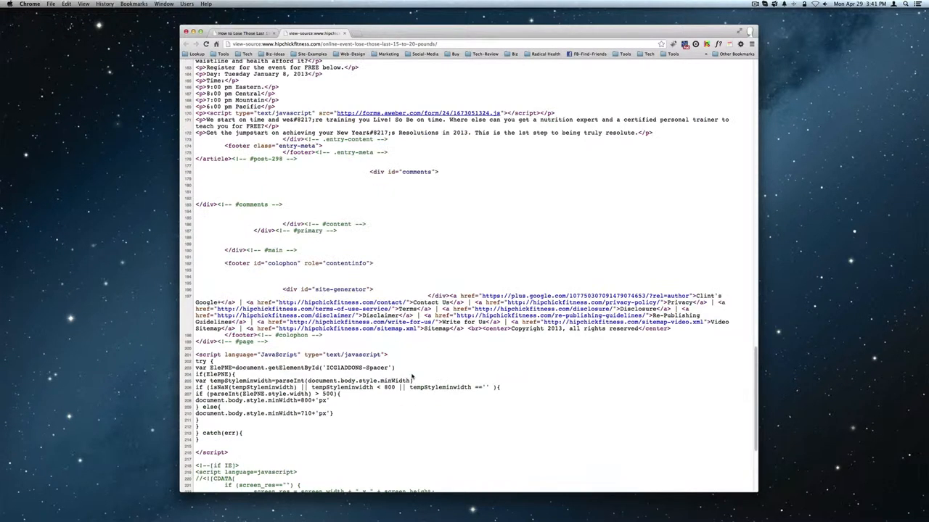
{"action": "scroll", "scroll_direction": "down", "scroll_amount": 3}
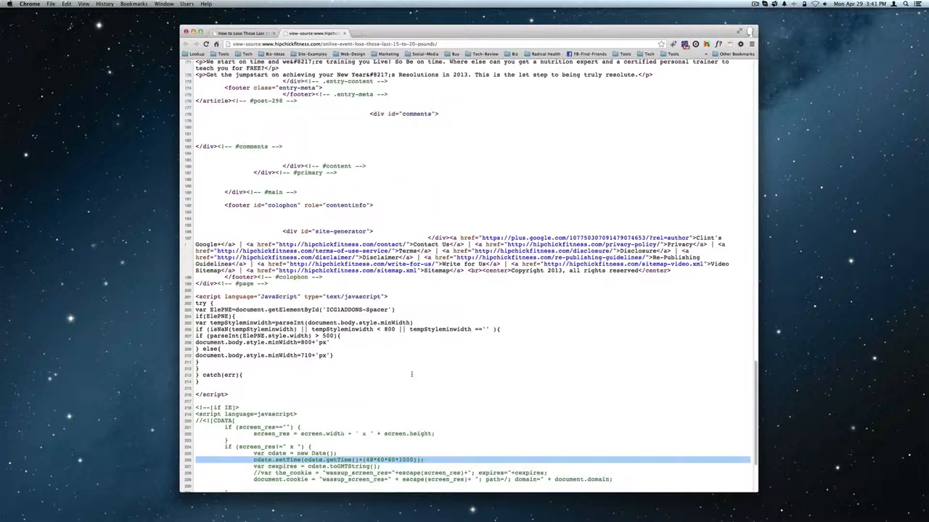
{"action": "scroll", "scroll_direction": "down", "scroll_amount": 3}
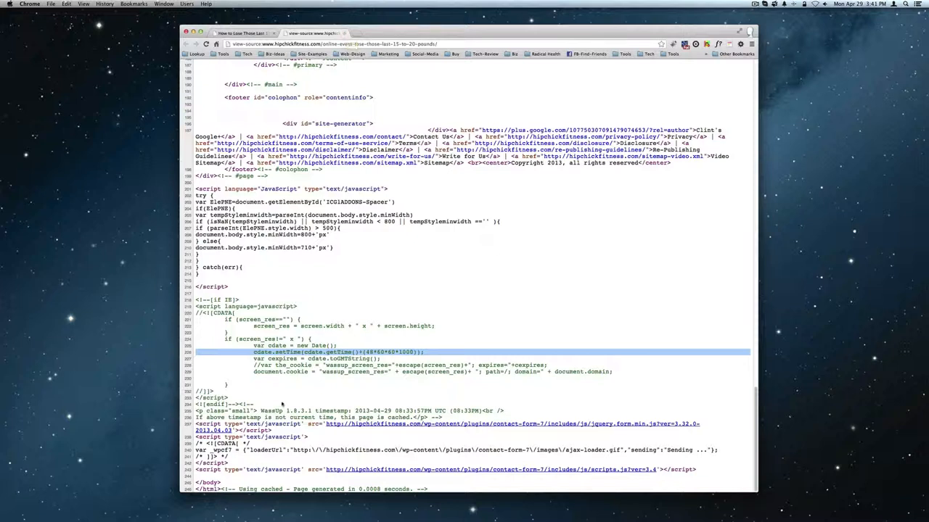
{"action": "double_click", "coordinate": [269, 411]}
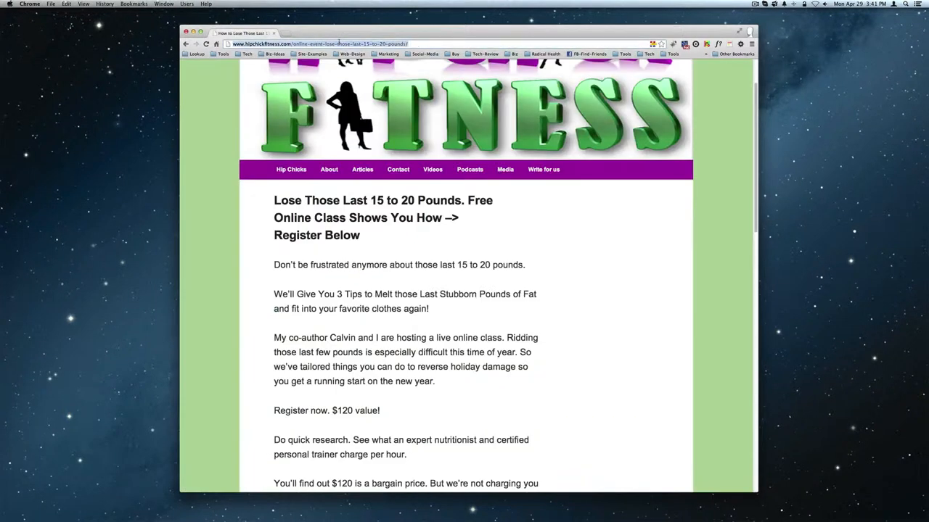
Validate the event page URL on validator.w3.org, yielding 2 errors and 2 warnings
{"action": "type", "text": "validator.w3.org"}
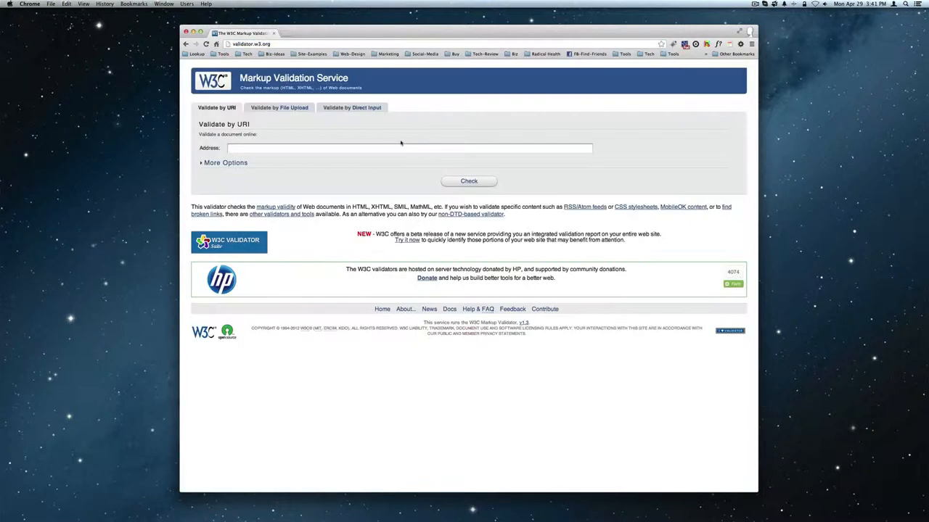
{"action": "left_click", "coordinate": [469, 181]}
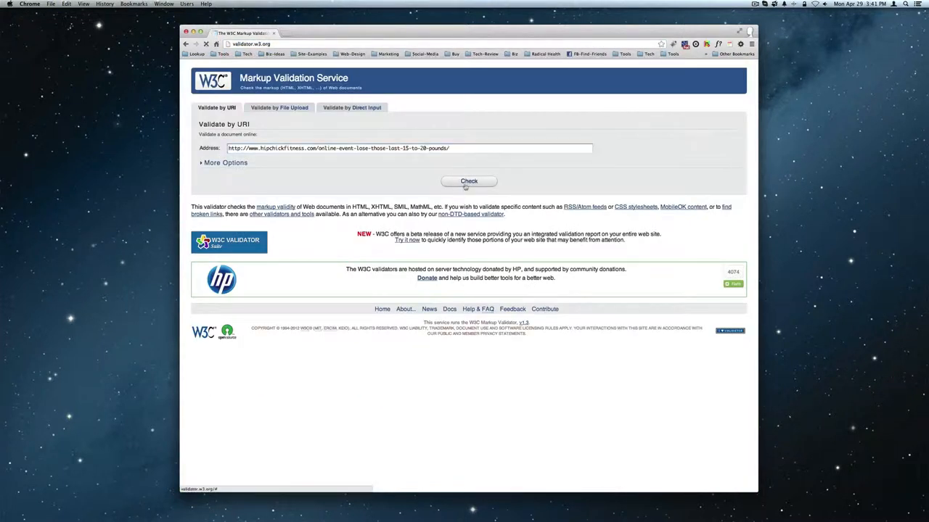
{"action": "left_click", "coordinate": [469, 181]}
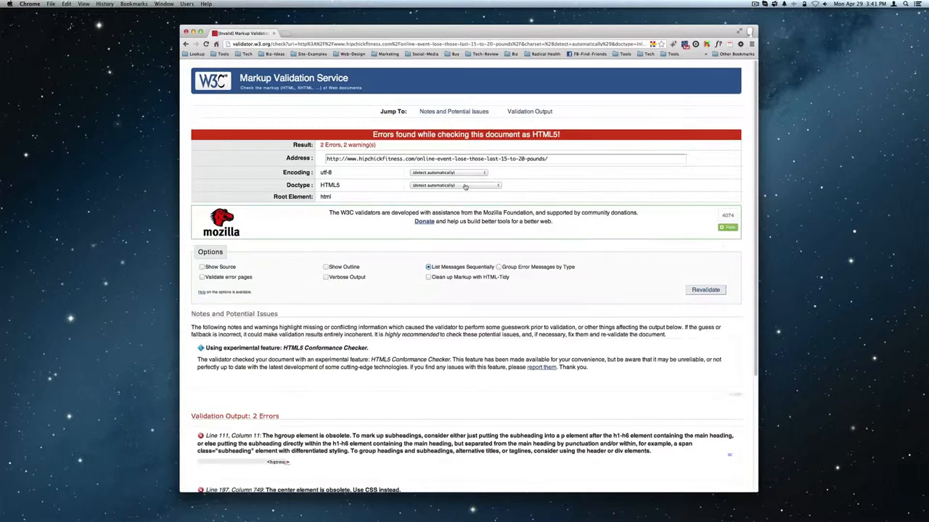
{"action": "scroll", "scroll_direction": "down", "scroll_amount": 3}
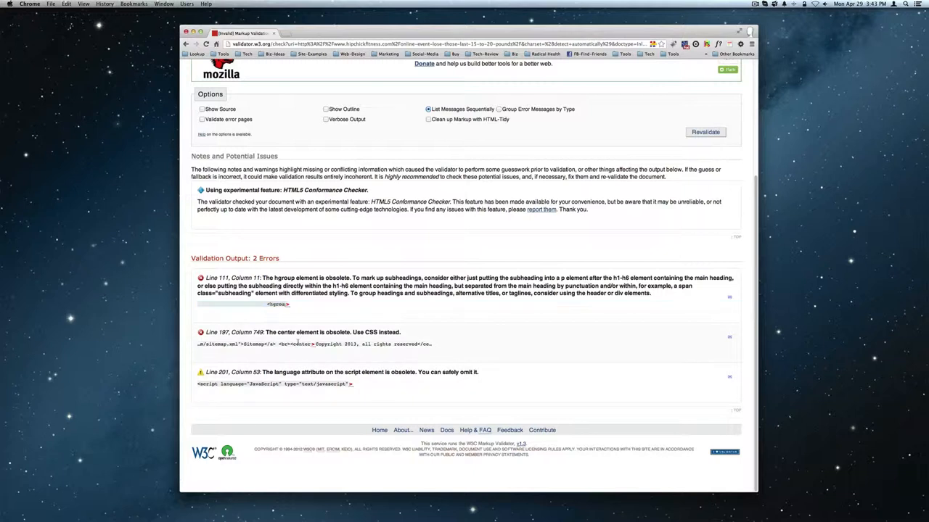
{"action": "triple_click", "coordinate": [312, 344]}
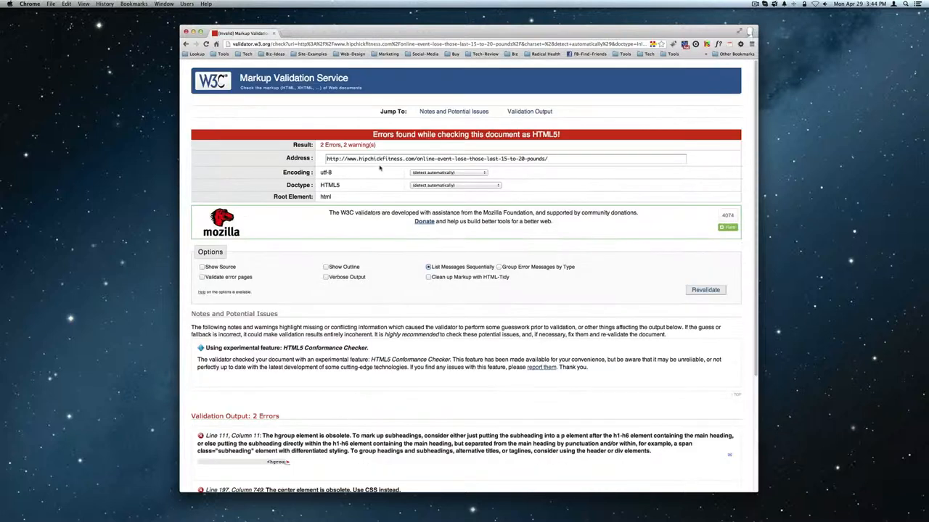
Run the CSS validator on the lose-those-last-15-to-20-pounds event page URL
{"action": "left_click", "coordinate": [503, 159]}
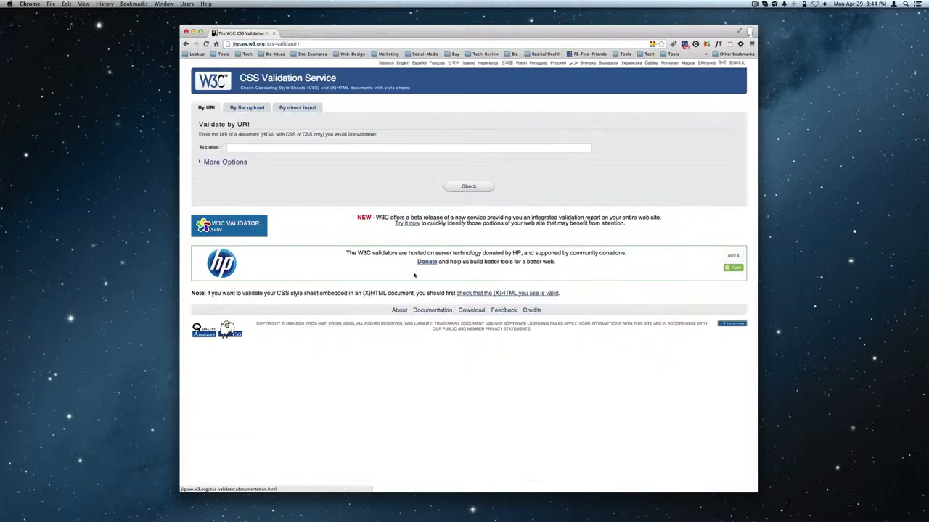
{"action": "type", "text": "http://www.hipchickfitness.com/online-event-lose-those-last-15-to-20-pounds/"}
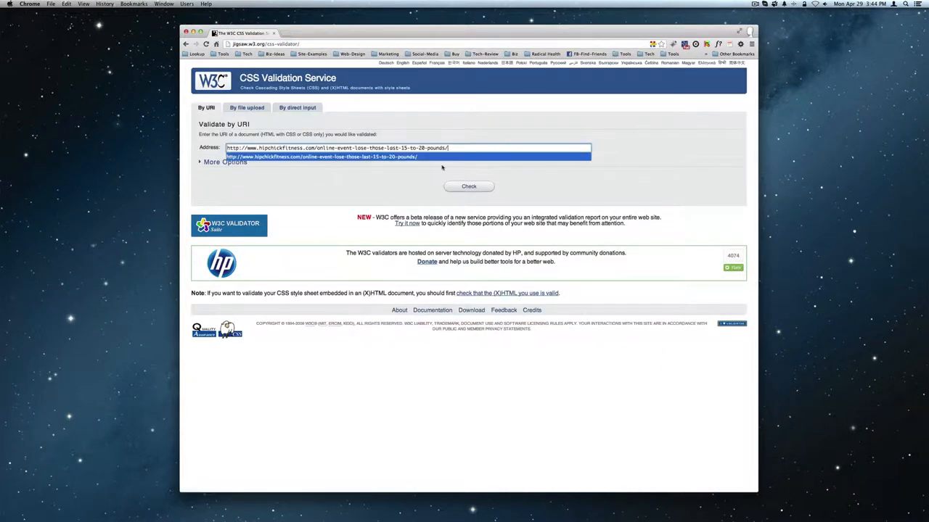
{"action": "left_click", "coordinate": [469, 187]}
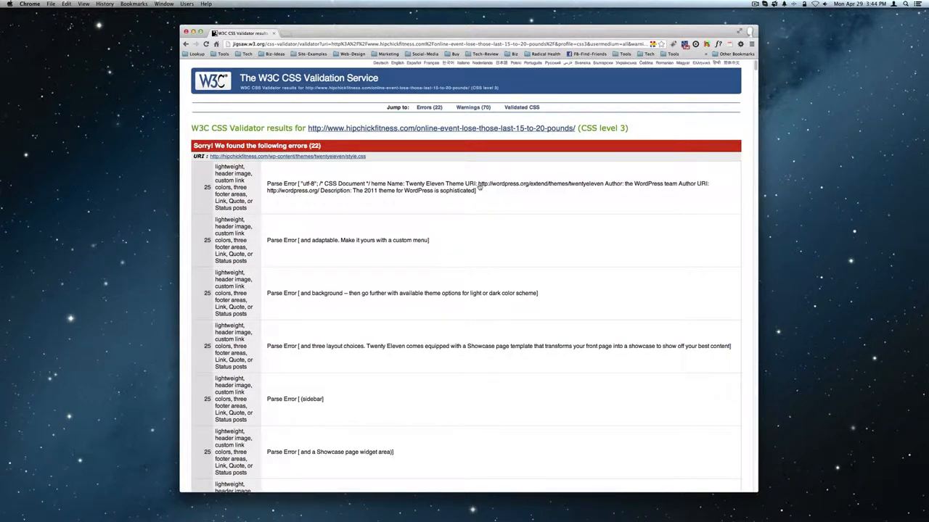
{"action": "scroll", "scroll_direction": "down", "scroll_amount": 3}
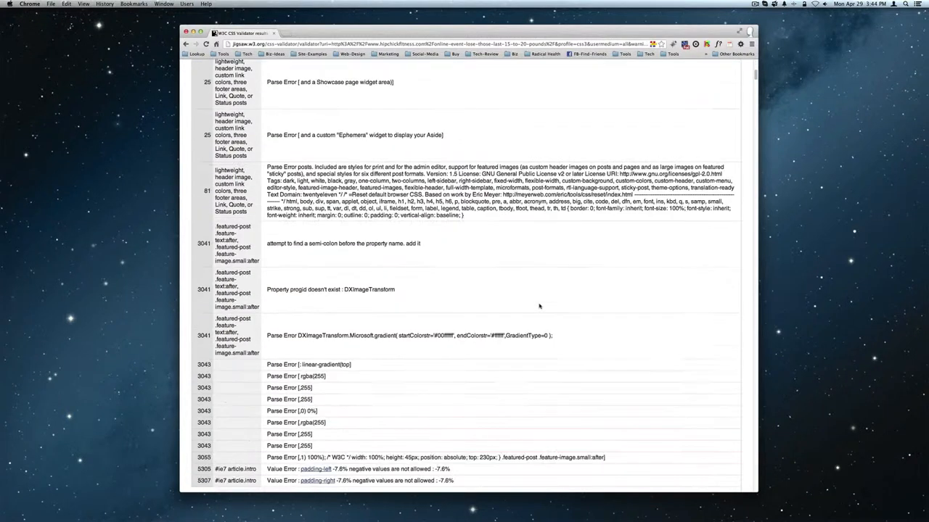
{"action": "scroll", "scroll_direction": "down", "scroll_amount": 3}
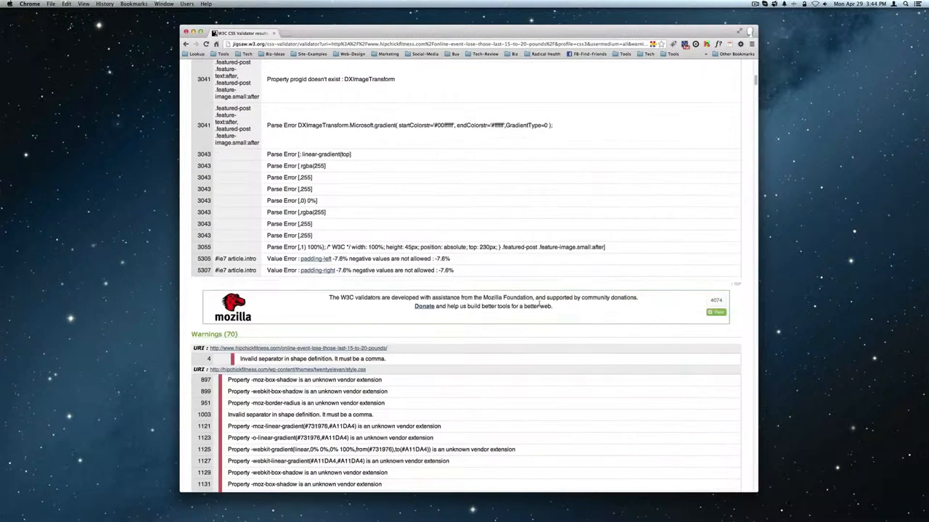
{"action": "scroll", "scroll_direction": "down", "scroll_amount": 3}
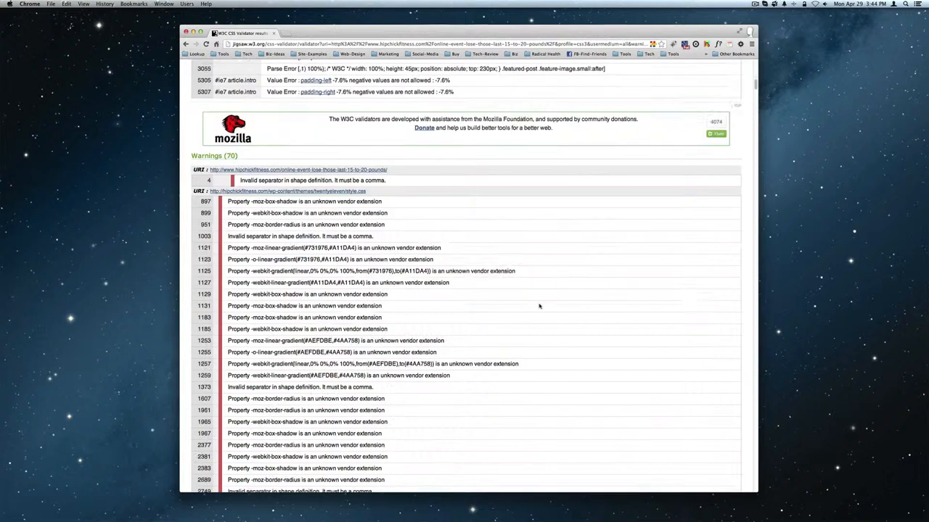
{"action": "scroll", "scroll_direction": "down", "scroll_amount": 3}
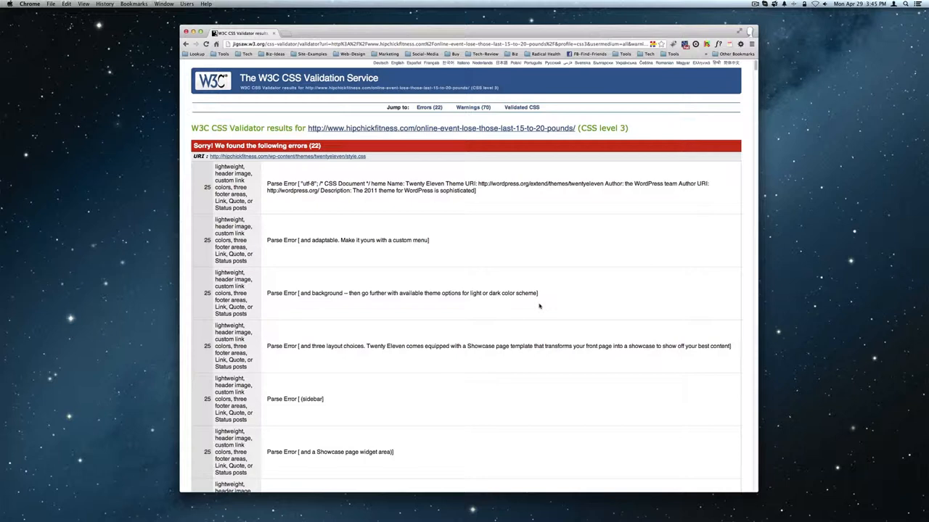
{"action": "mouse_move", "coordinate": [478, 183]}
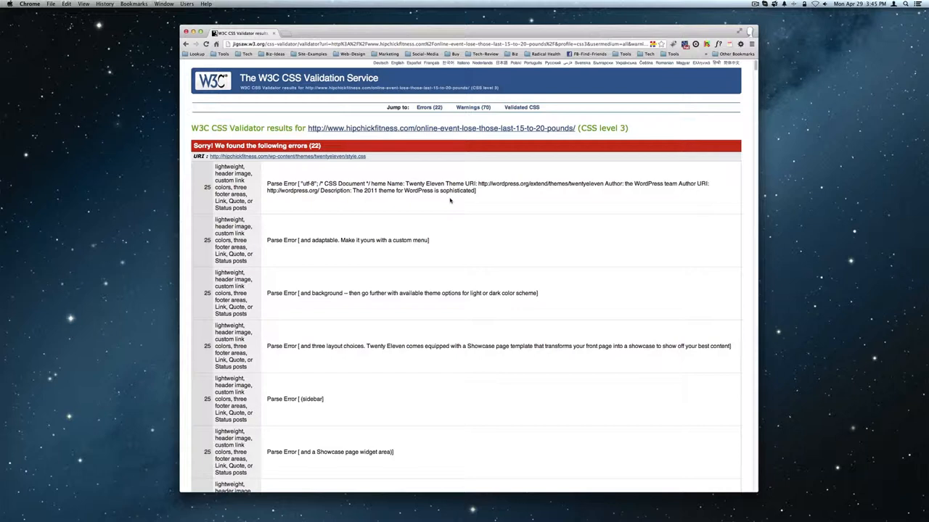
{"action": "scroll", "scroll_direction": "down", "scroll_amount": 3}
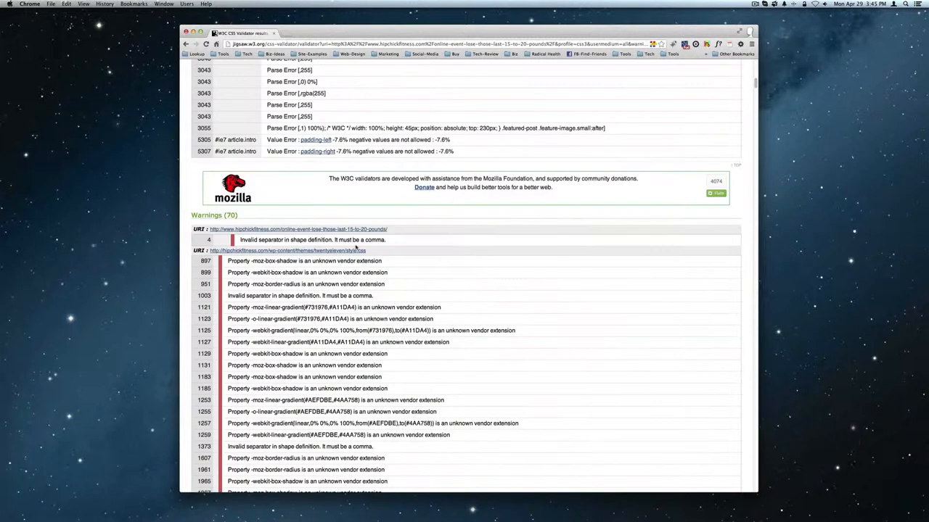
{"action": "scroll", "scroll_direction": "down", "scroll_amount": 3}
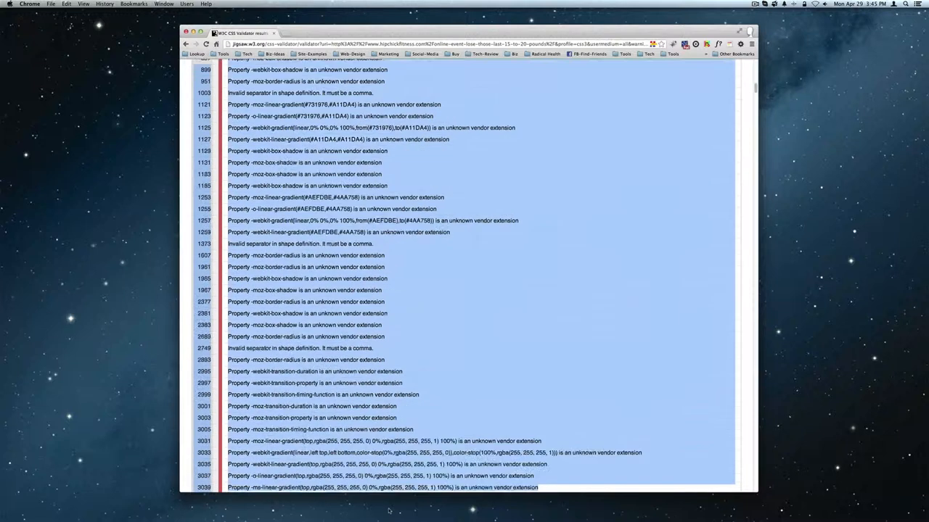
{"action": "scroll", "scroll_direction": "down", "scroll_amount": 3}
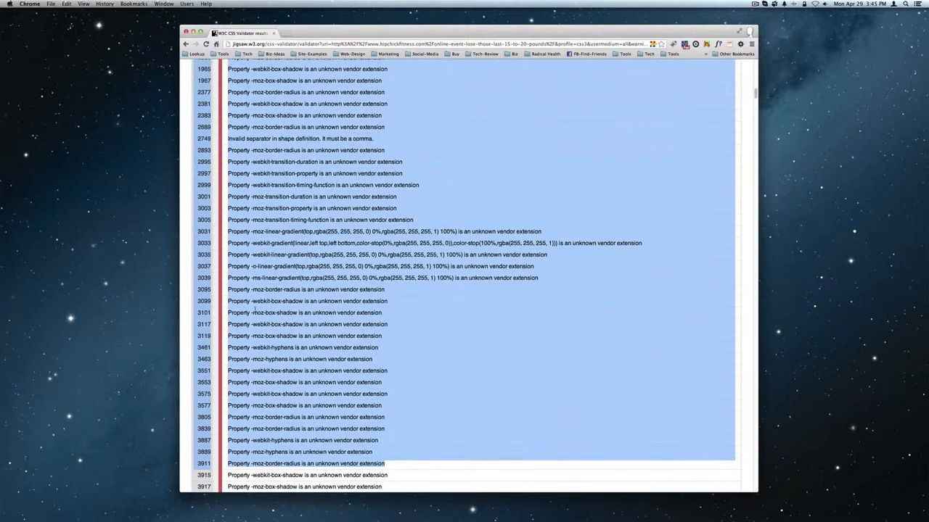
{"action": "left_click", "coordinate": [327, 324]}
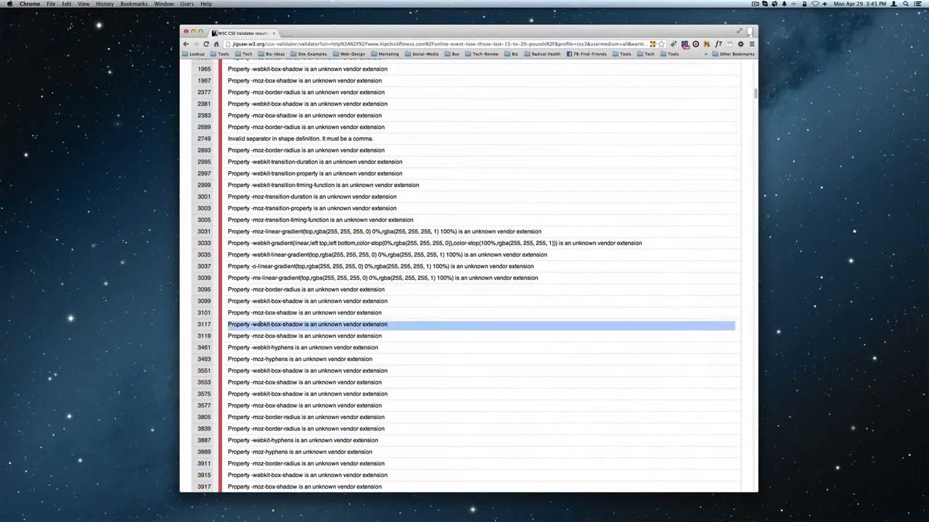
{"action": "scroll", "scroll_direction": "down", "scroll_amount": 3}
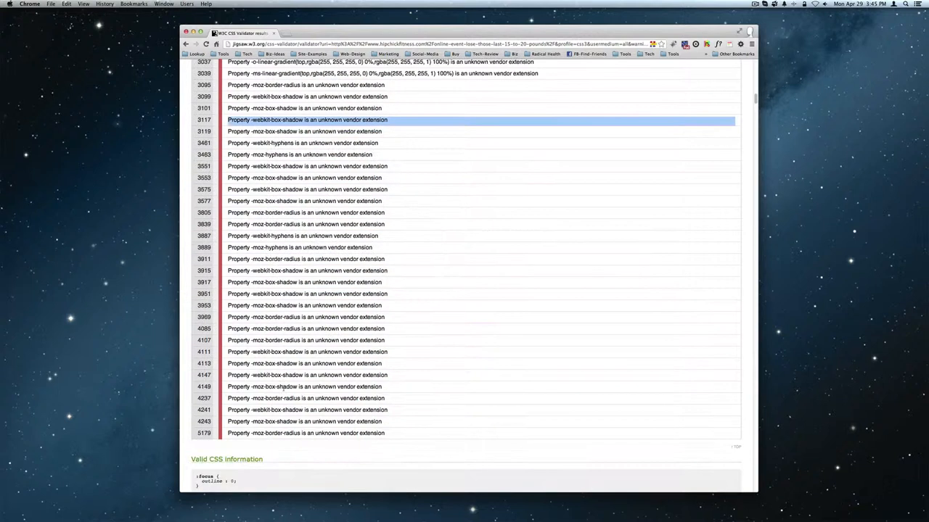
{"action": "scroll", "scroll_direction": "down", "scroll_amount": 3}
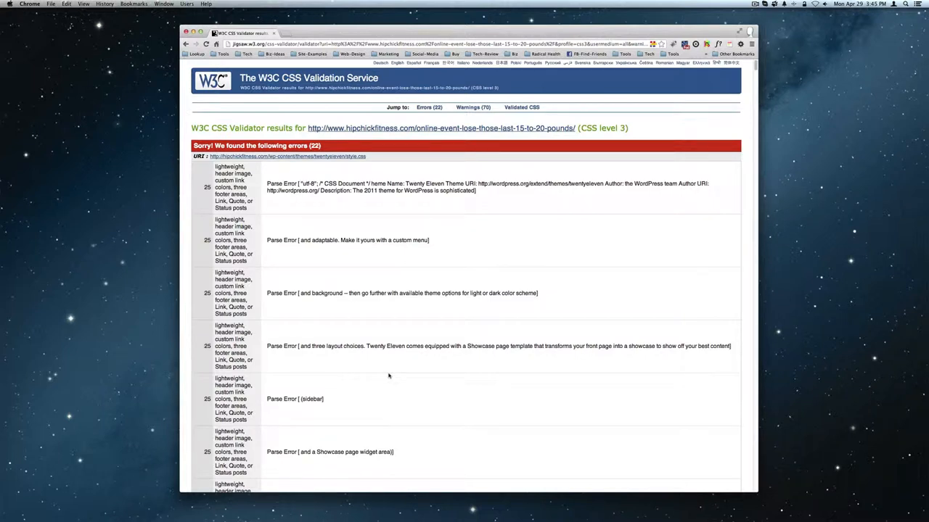
{"action": "mouse_move", "coordinate": [386, 373]}
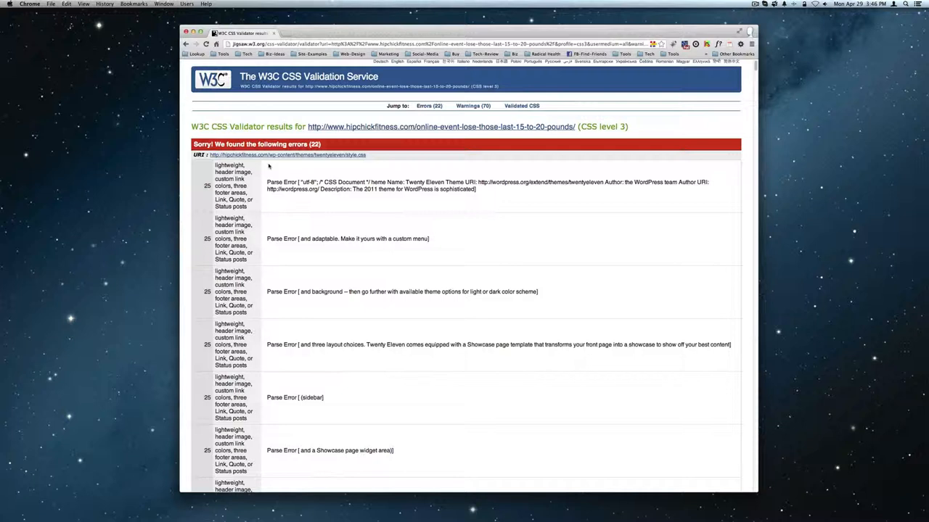
{"action": "scroll", "scroll_direction": "down", "scroll_amount": 3}
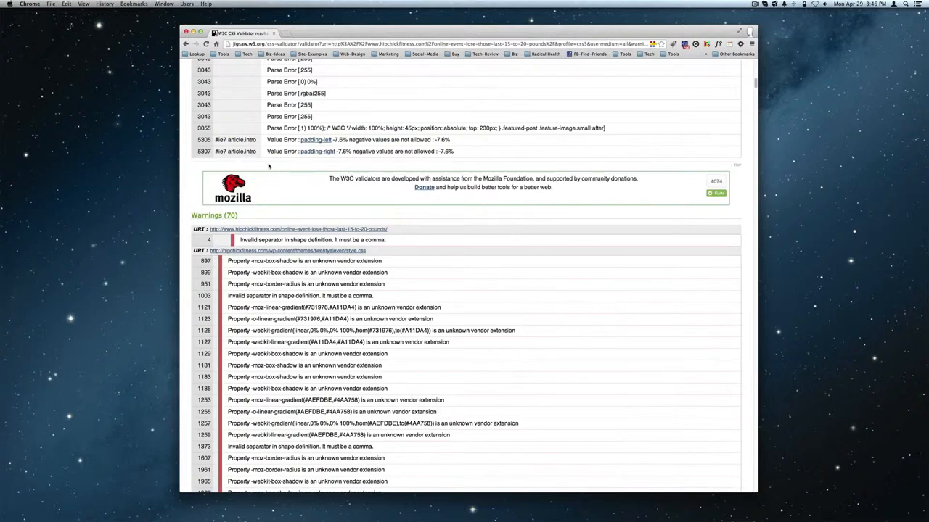
{"action": "scroll", "scroll_direction": "down", "scroll_amount": 3}
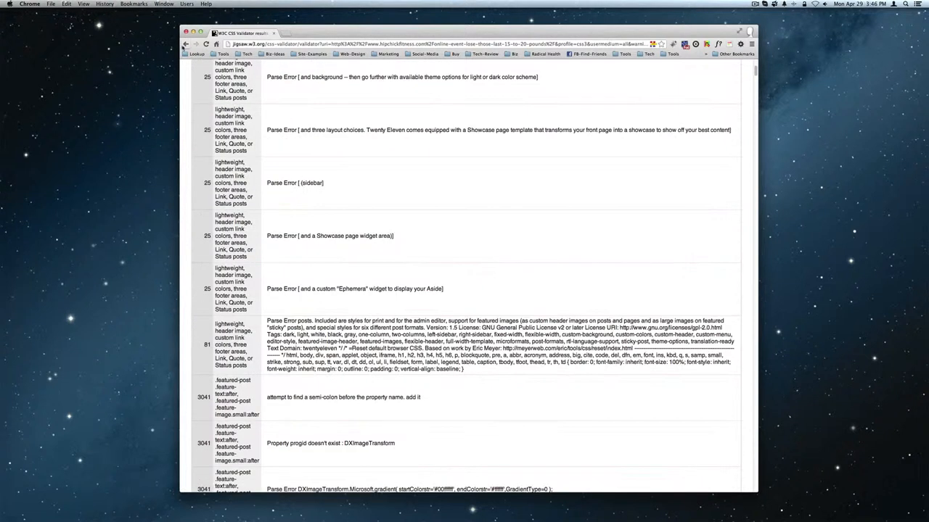
{"action": "left_click", "coordinate": [185, 44]}
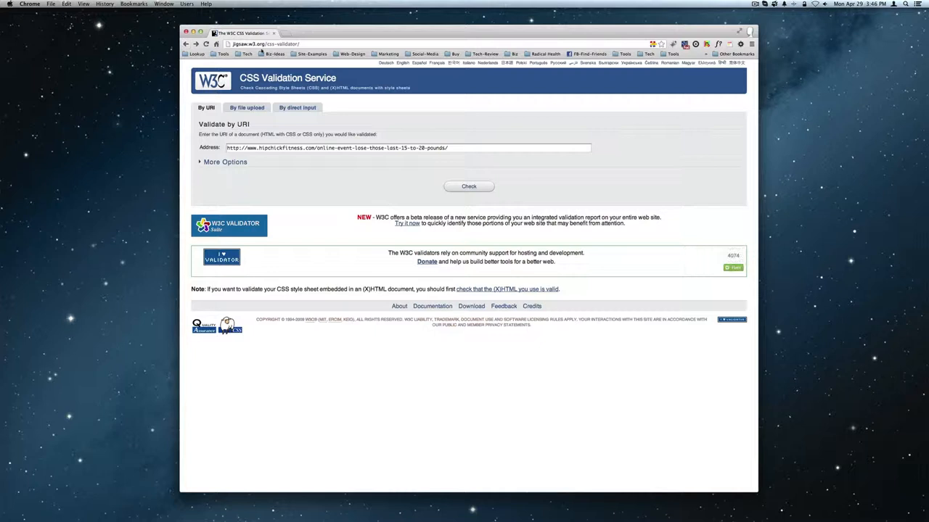
Go back to the CSS validator's Validate by URI page and select the address bar
{"action": "left_click", "coordinate": [265, 44]}
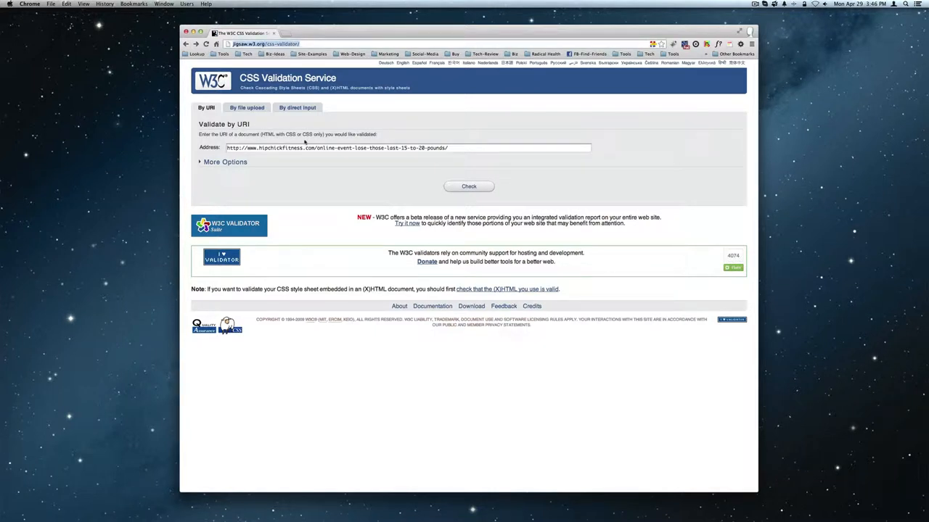
{"action": "left_click", "coordinate": [408, 148]}
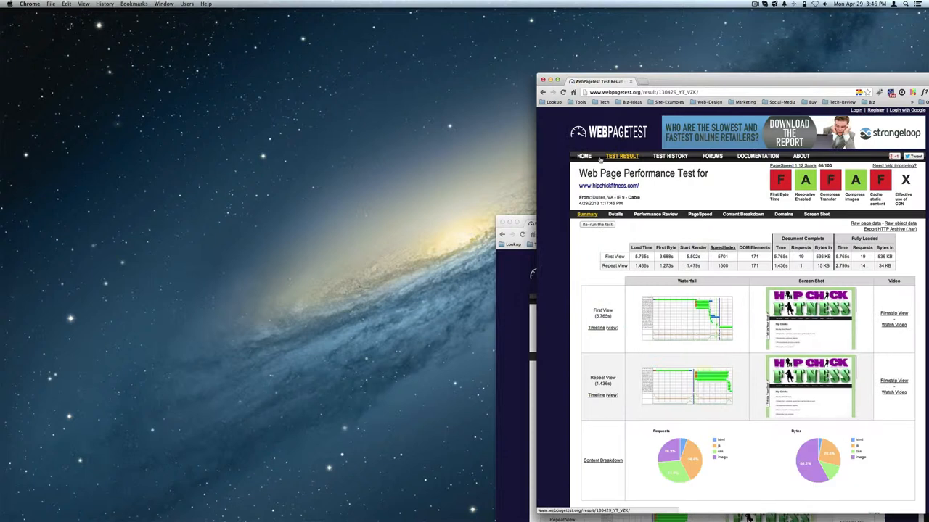
From WebPagetest's HOME page, enter the hipchickfitness address as the site to test
{"action": "left_click", "coordinate": [584, 156]}
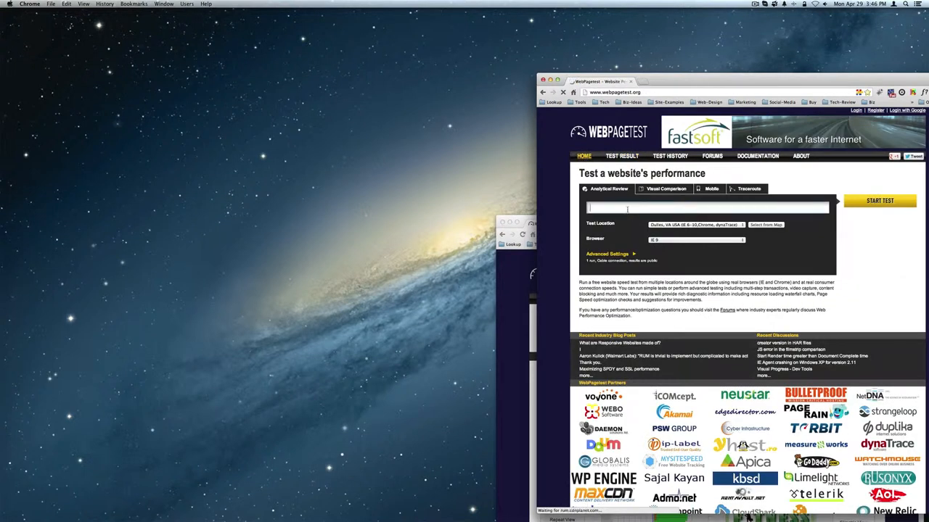
{"action": "type", "text": "hipchickfitness.co"}
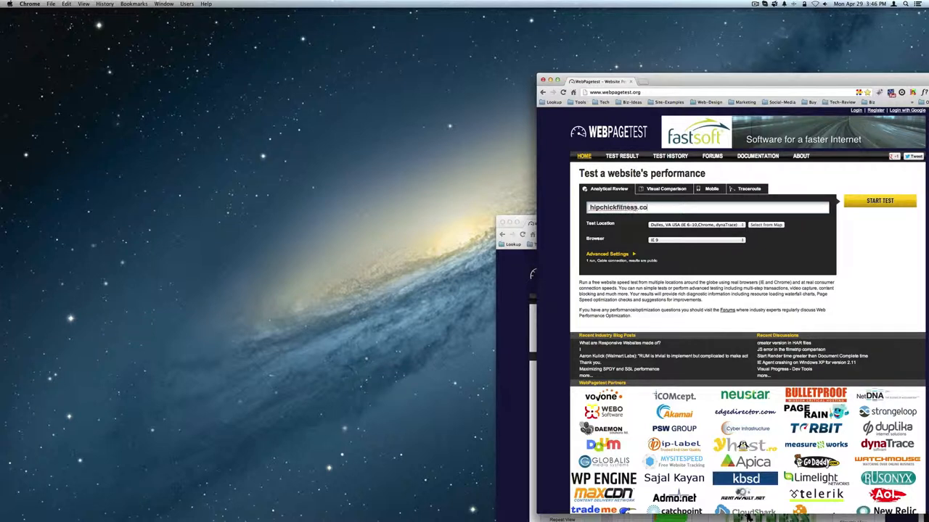
{"action": "left_click", "coordinate": [880, 201]}
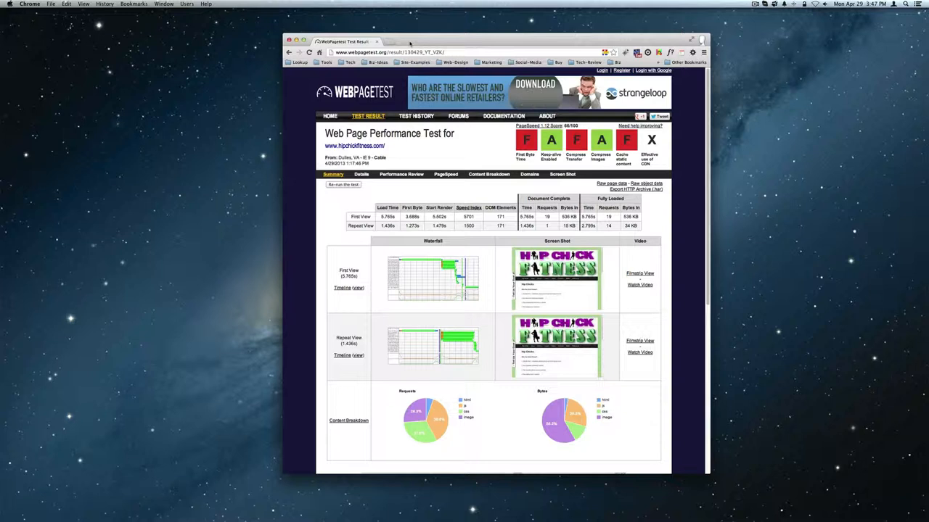
{"action": "mouse_move", "coordinate": [625, 139]}
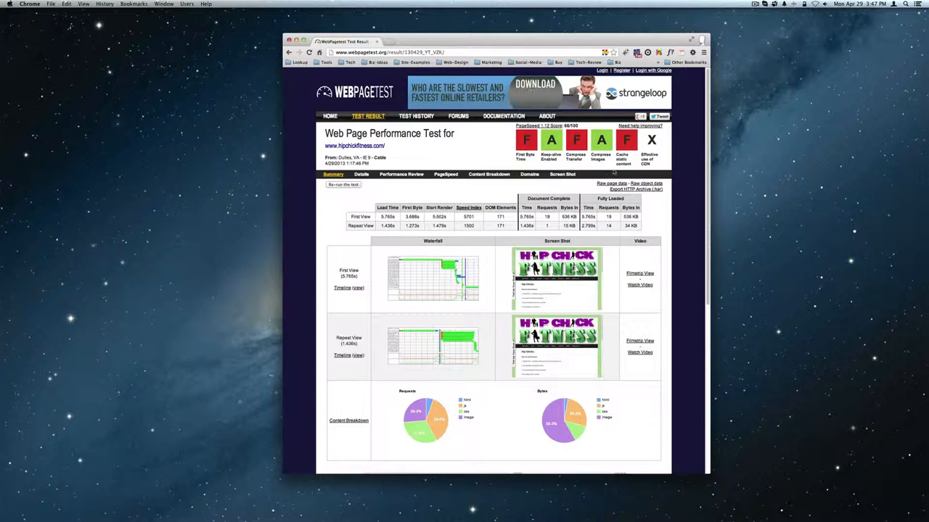
{"action": "mouse_move", "coordinate": [625, 140]}
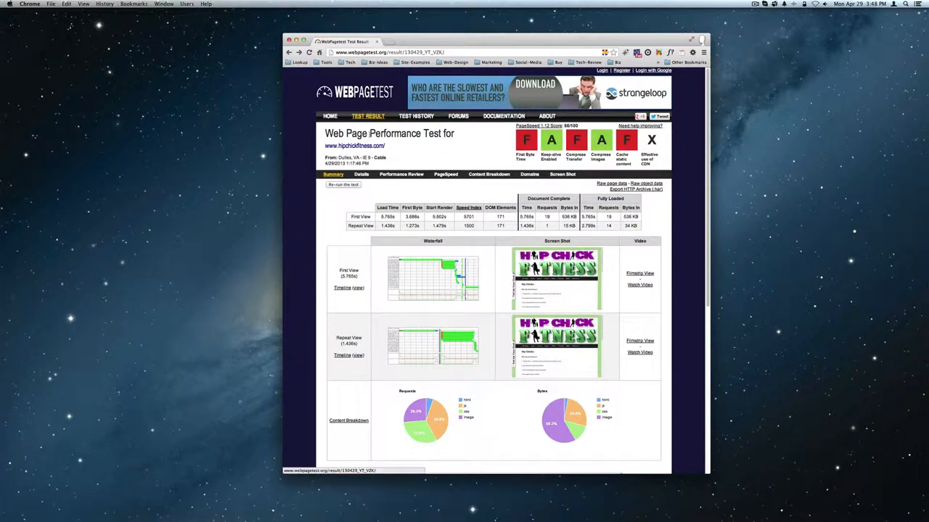
{"action": "triple_click", "coordinate": [354, 146]}
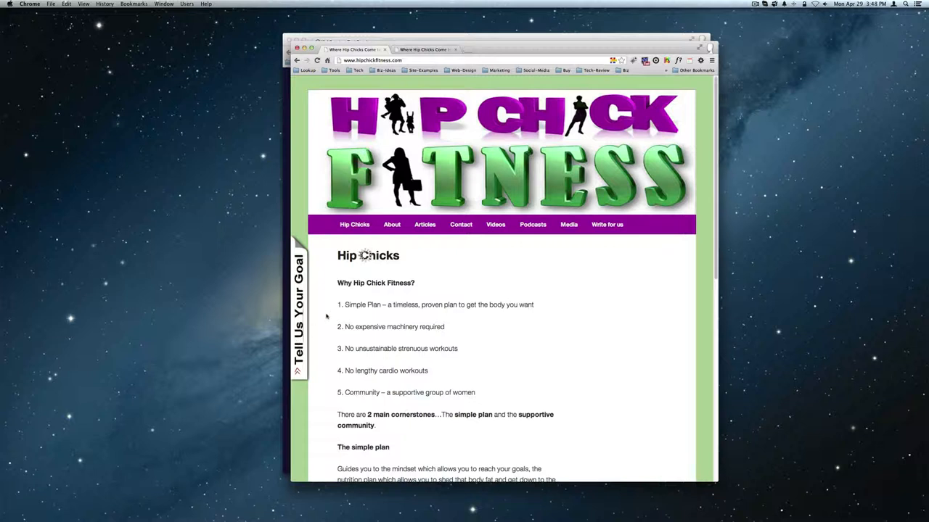
Scroll through the Hip Chick Fitness home page's header graphic and benefits list
{"action": "scroll", "scroll_direction": "down", "scroll_amount": 3}
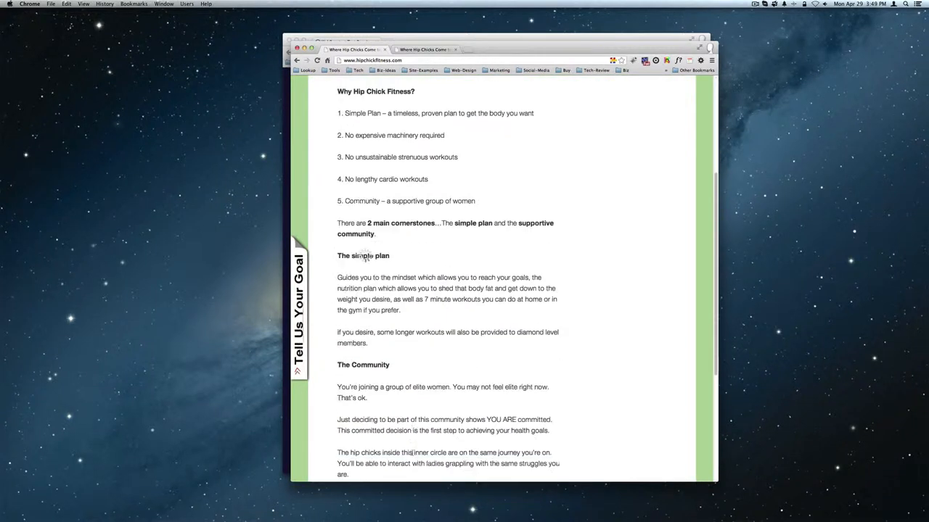
{"action": "scroll", "scroll_direction": "down", "scroll_amount": 3}
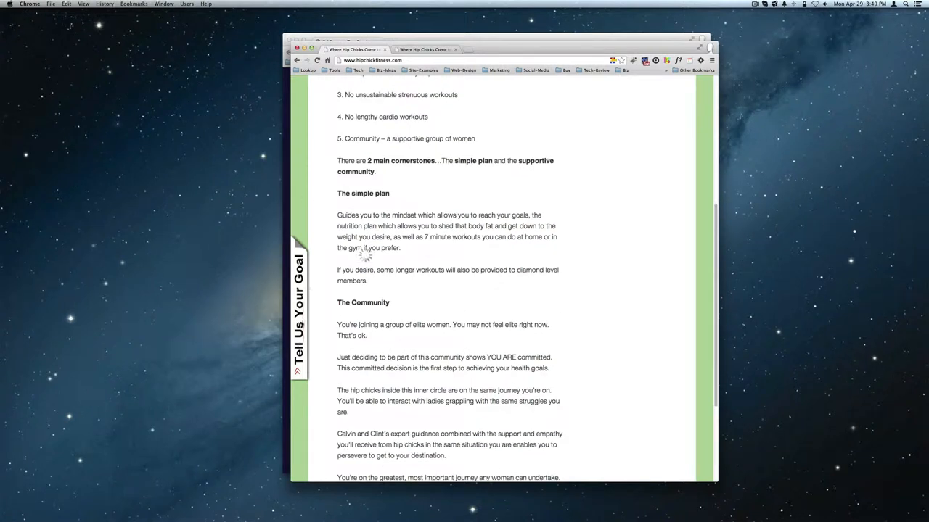
{"action": "scroll", "scroll_direction": "up", "scroll_amount": 3}
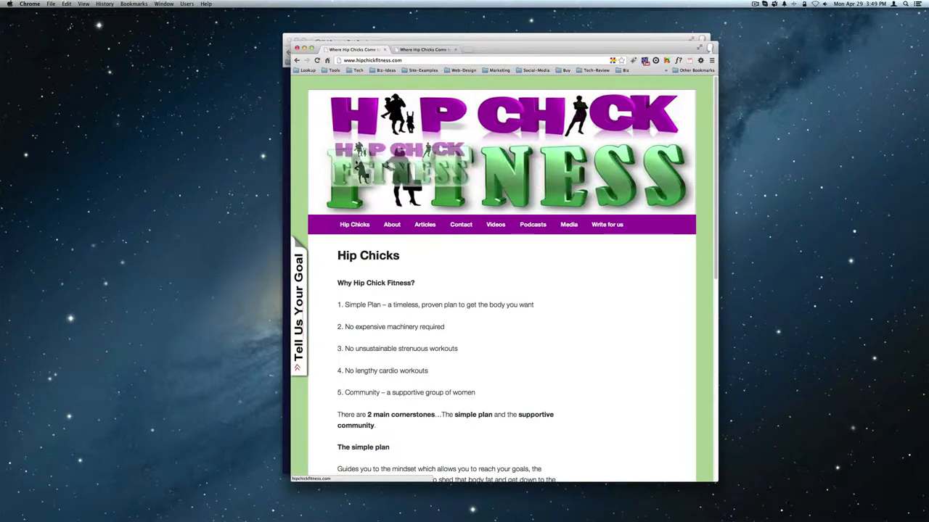
{"action": "scroll", "scroll_direction": "down", "scroll_amount": 3}
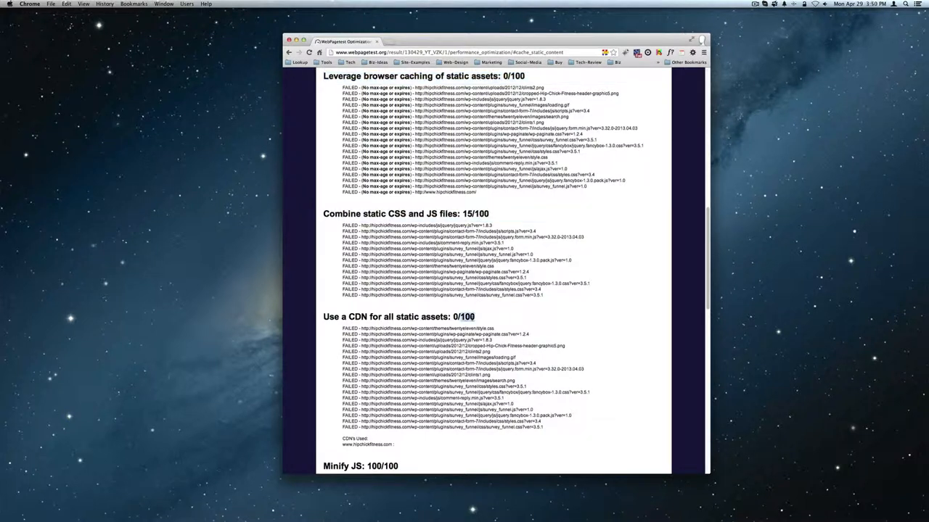
Scroll through WebPagetest's failed caching, CSS/JS combining and CDN checks
{"action": "scroll", "scroll_direction": "up", "scroll_amount": 3}
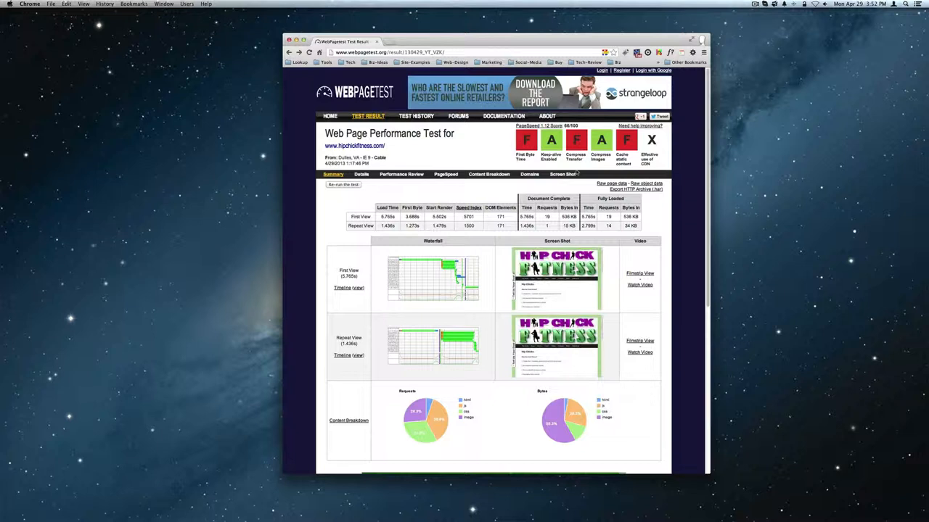
{"action": "mouse_move", "coordinate": [526, 140]}
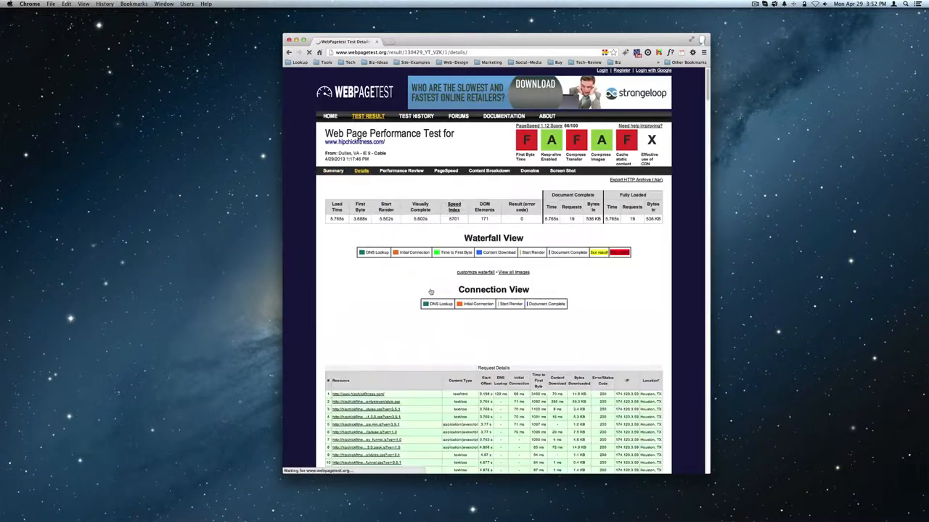
Scroll down to the hipchickfitness.com waterfall charting its 20 requests
{"action": "scroll", "scroll_direction": "down", "scroll_amount": 3}
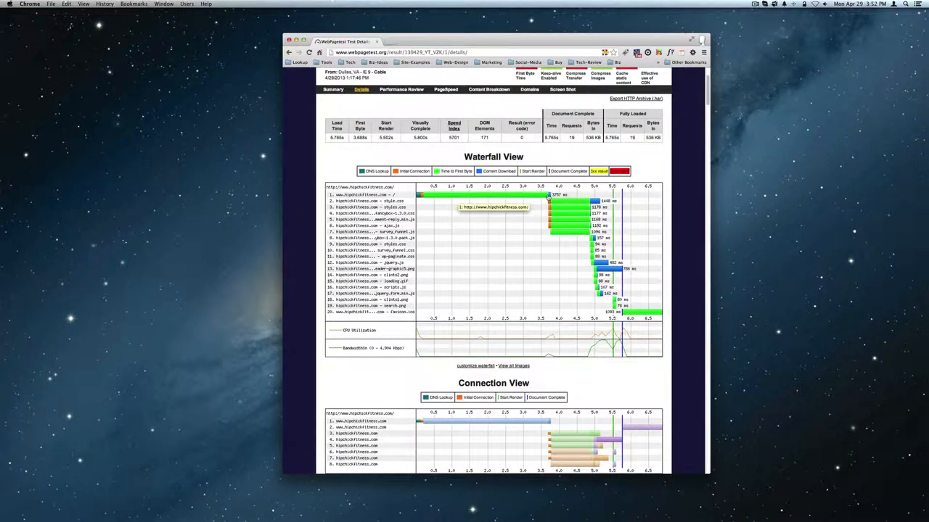
{"action": "mouse_move", "coordinate": [517, 193]}
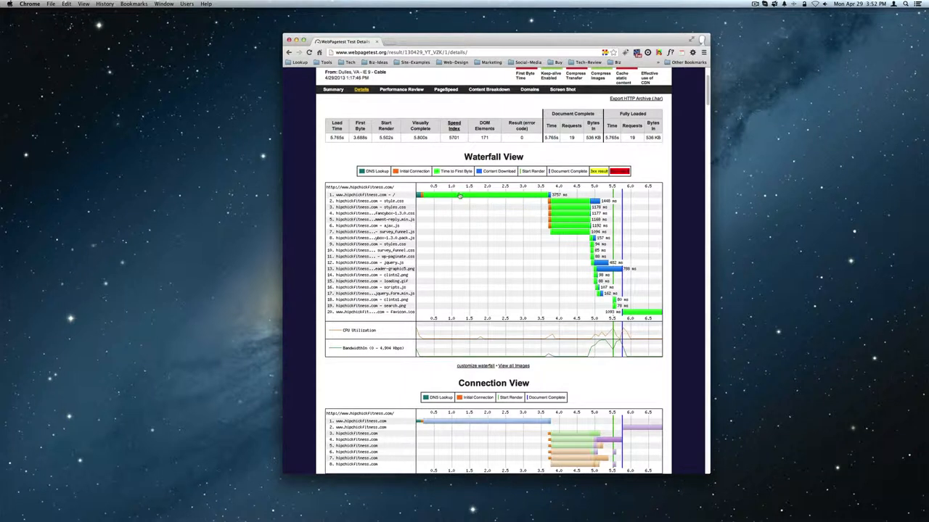
{"action": "mouse_move", "coordinate": [459, 196]}
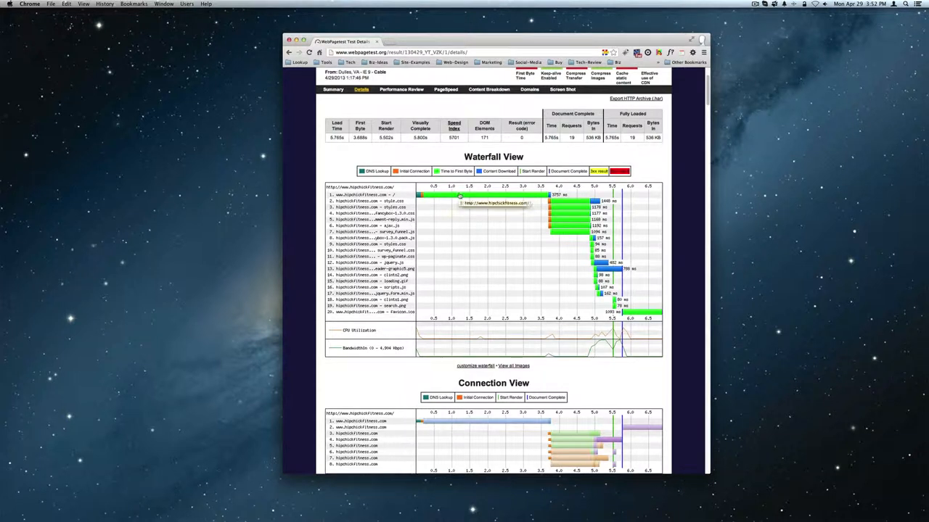
{"action": "mouse_move", "coordinate": [418, 201]}
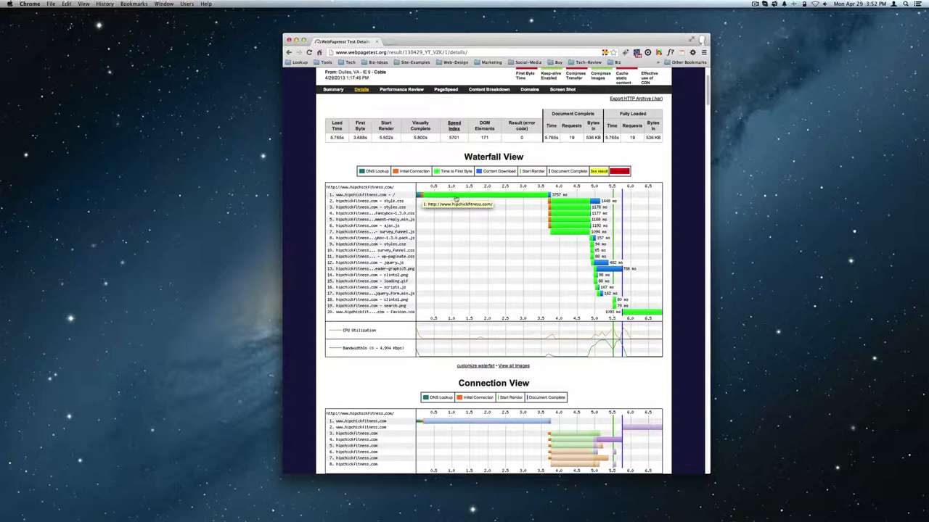
{"action": "mouse_move", "coordinate": [540, 200]}
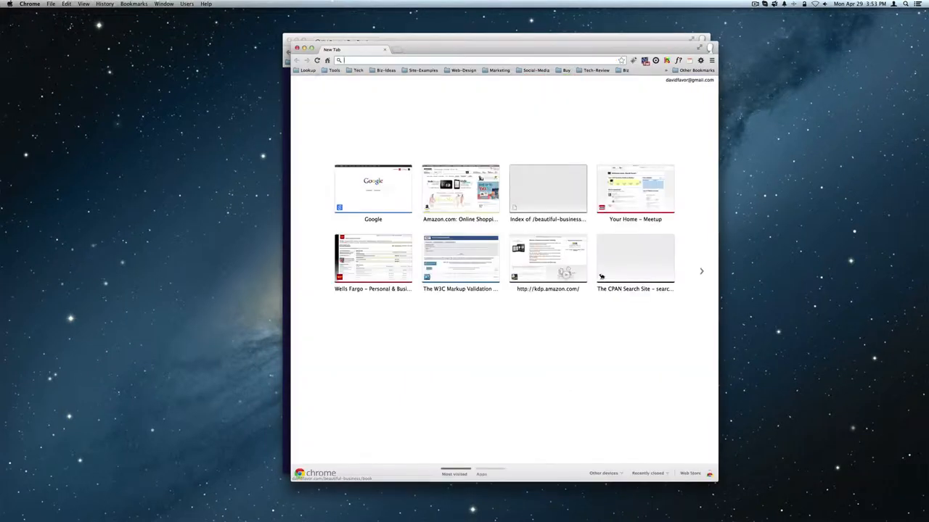
Start a webpagetest.org speed test of crazyfastwebsites.com in a new tab
{"action": "type", "text": "crazyfastwebsites.com"}
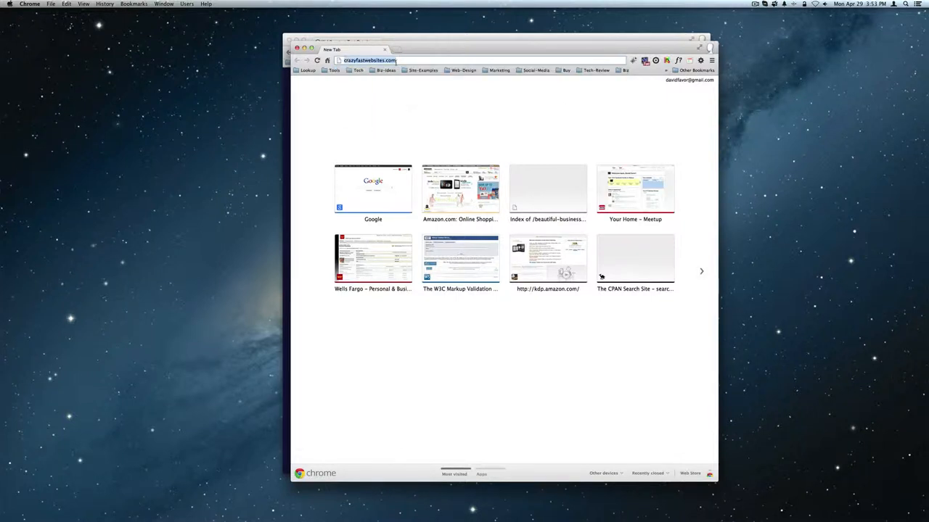
{"action": "type", "text": "webpagetest.org"}
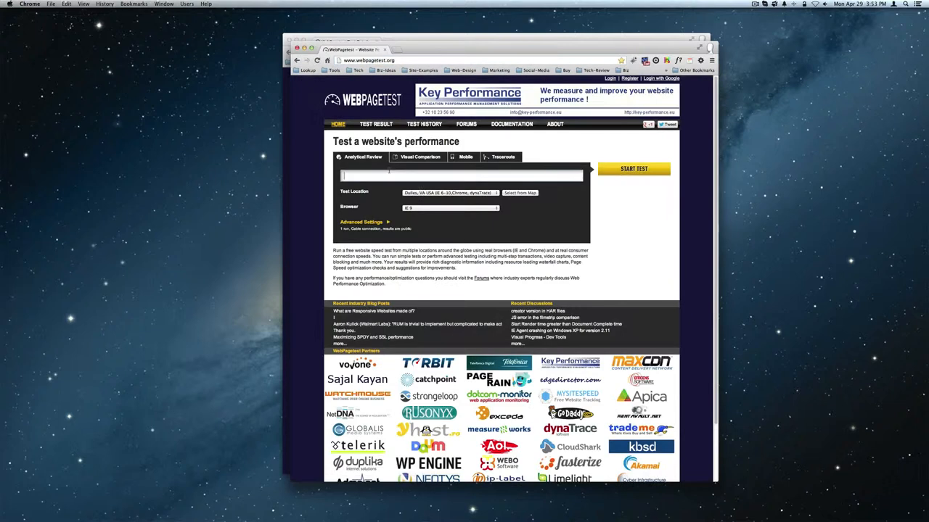
{"action": "type", "text": "crazyfastwebsites.com"}
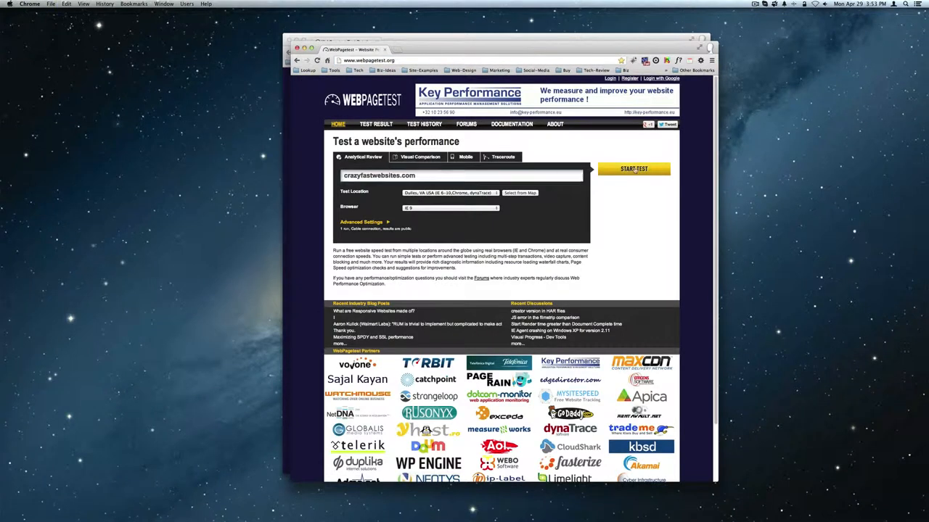
{"action": "left_click", "coordinate": [632, 169]}
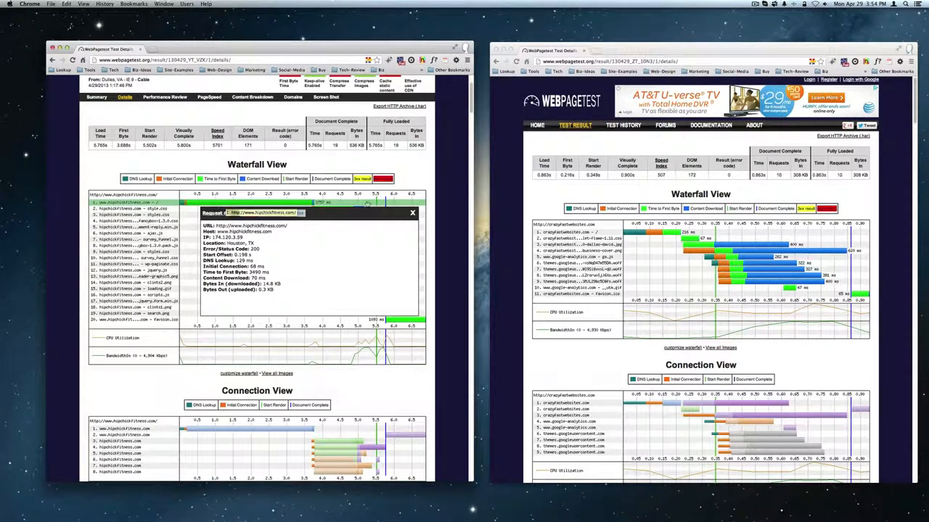
Close the first hipchickfitness.com request's details popup (3490 ms to first byte)
{"action": "left_click", "coordinate": [412, 213]}
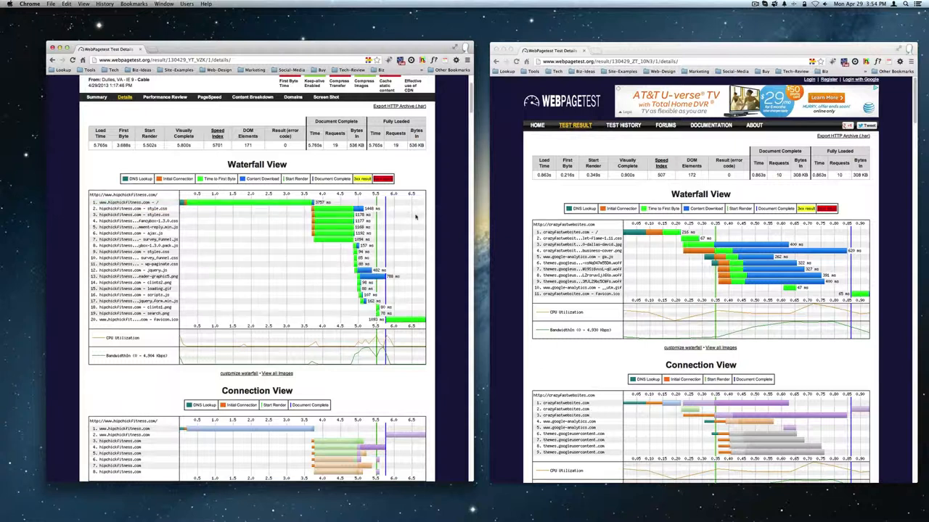
{"action": "mouse_move", "coordinate": [273, 211]}
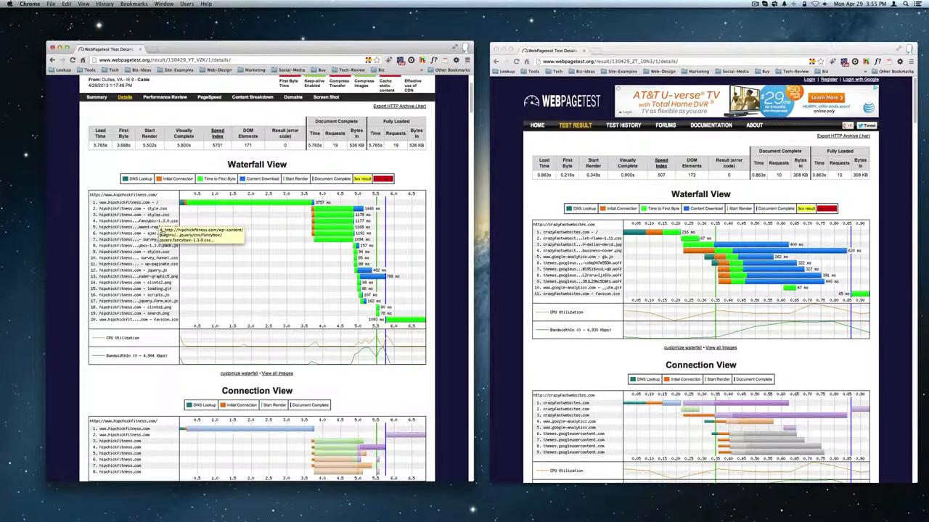
{"action": "mouse_move", "coordinate": [326, 213]}
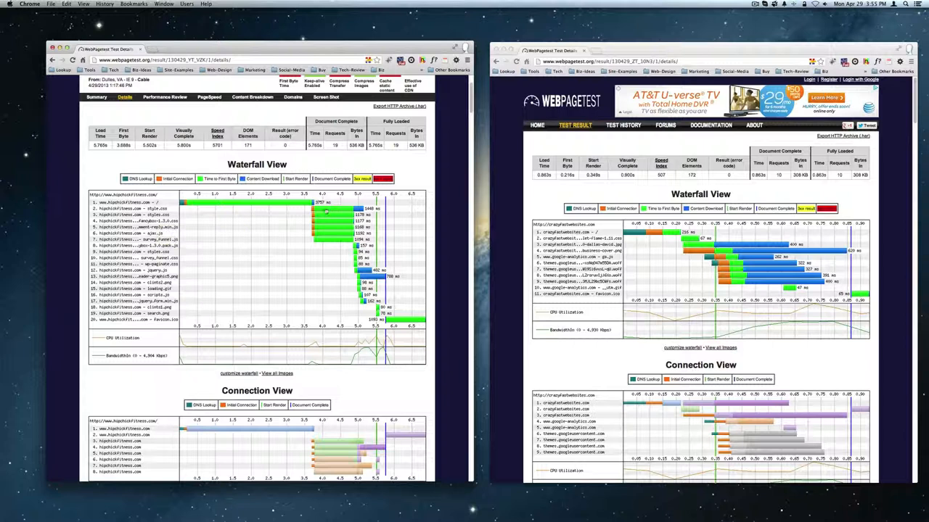
{"action": "mouse_move", "coordinate": [326, 209]}
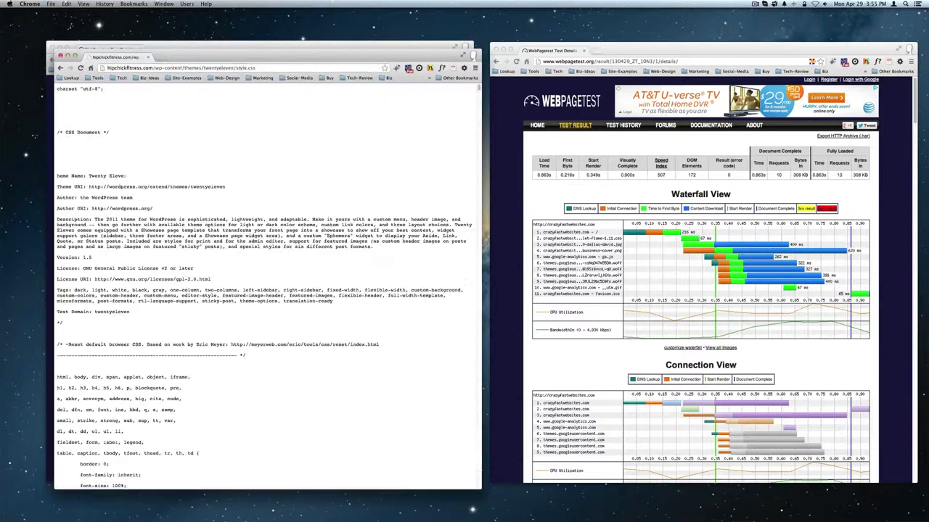
Scroll through the hipchickfitness.com Twenty Eleven style.css stylesheet
{"action": "scroll", "scroll_direction": "down", "scroll_amount": 3}
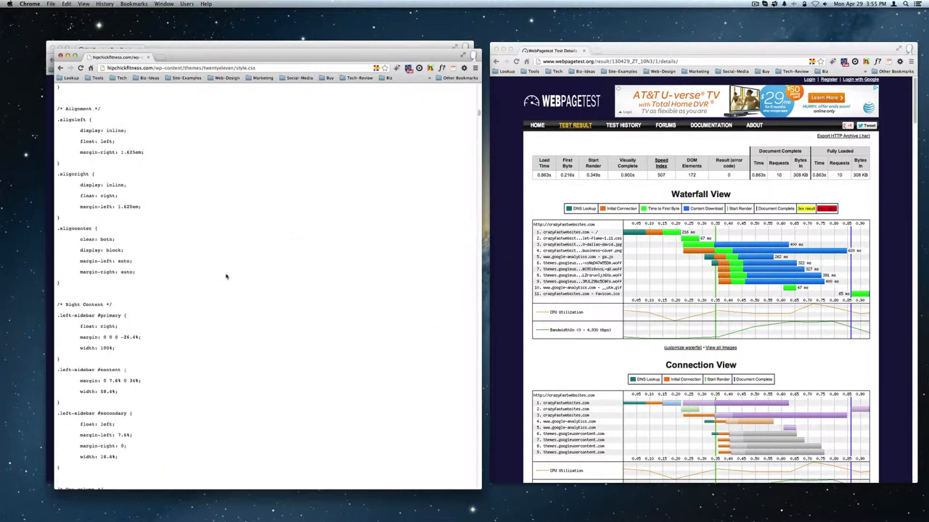
{"action": "scroll", "scroll_direction": "down", "scroll_amount": 3}
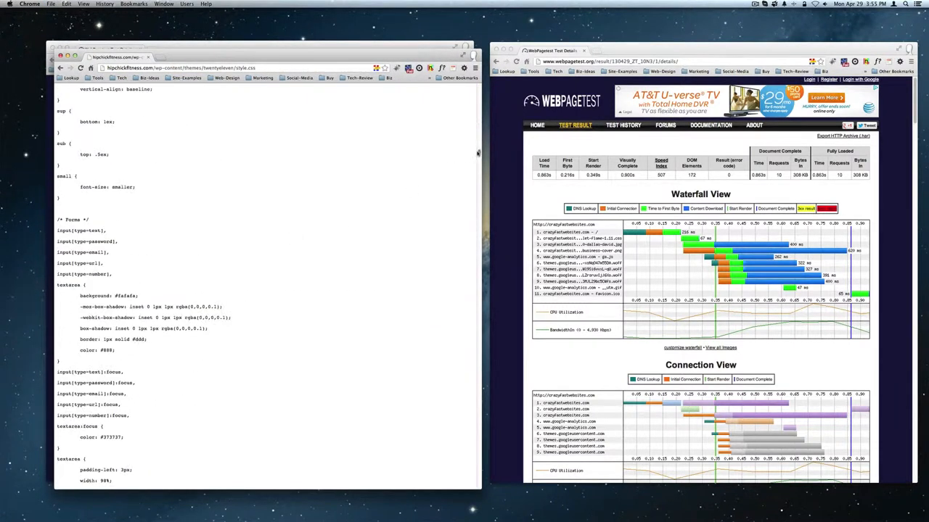
{"action": "scroll", "scroll_direction": "down", "scroll_amount": 3}
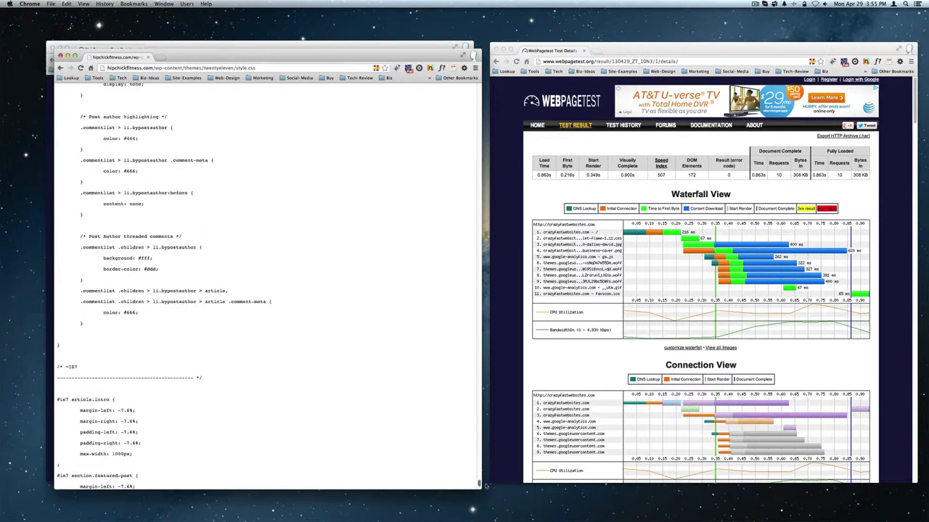
{"action": "scroll", "scroll_direction": "down", "scroll_amount": 3}
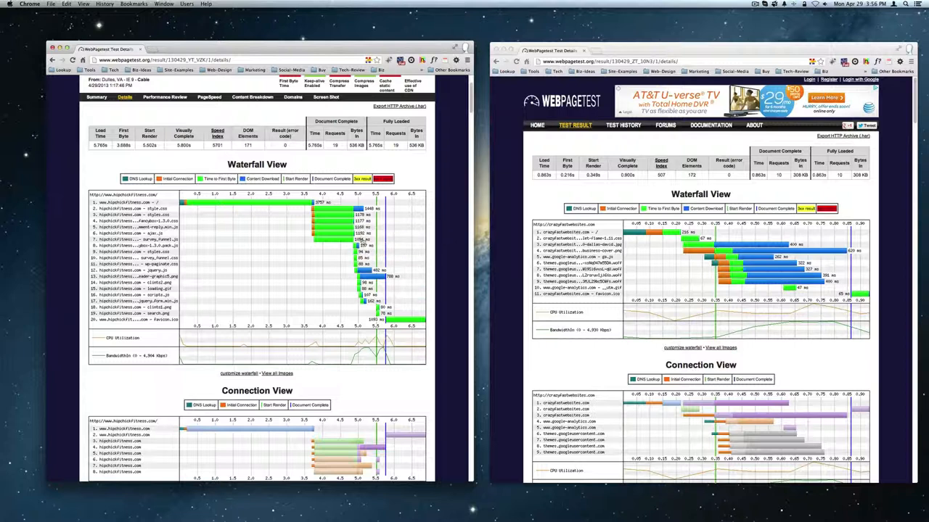
{"action": "mouse_move", "coordinate": [356, 245]}
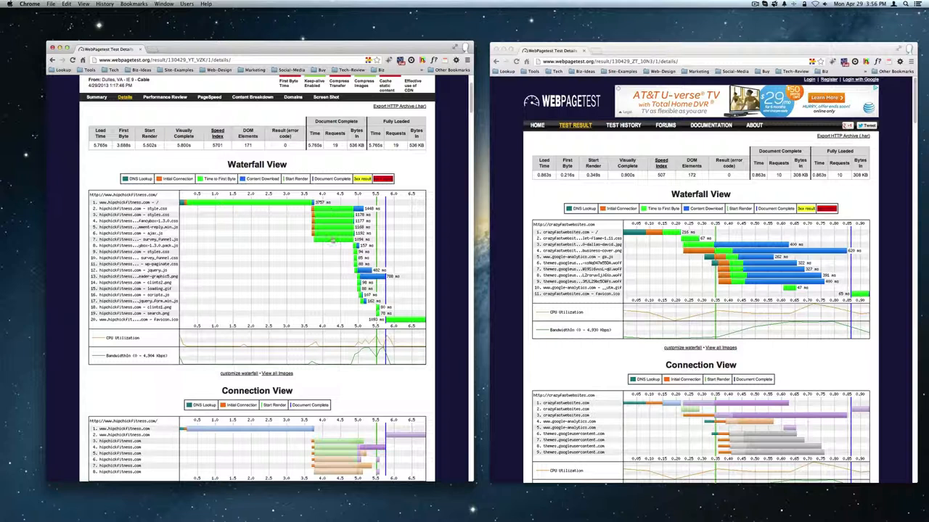
{"action": "mouse_move", "coordinate": [363, 283]}
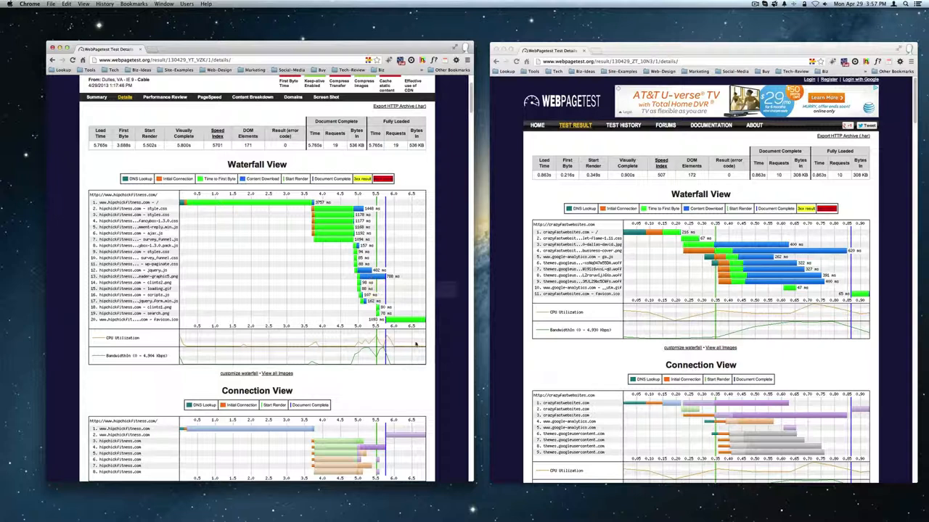
{"action": "mouse_move", "coordinate": [405, 323]}
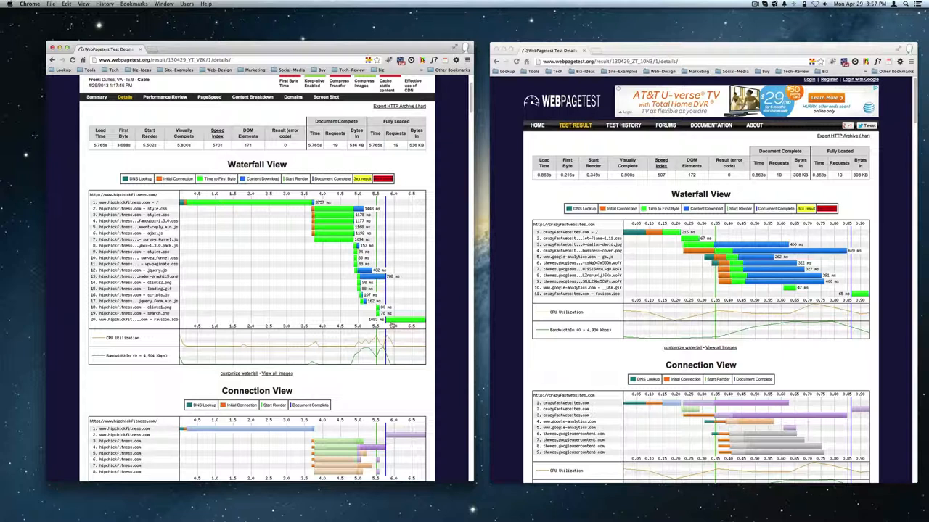
{"action": "mouse_move", "coordinate": [370, 348]}
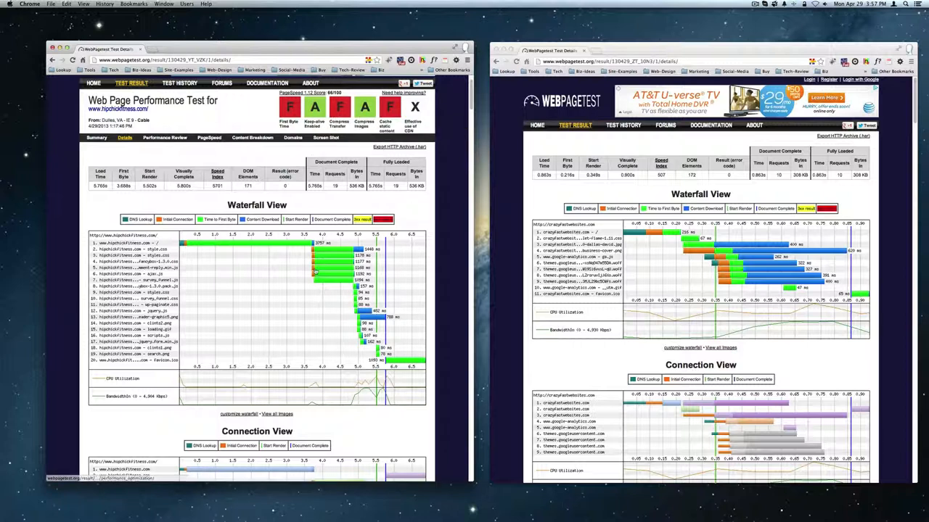
{"action": "mouse_move", "coordinate": [362, 106]}
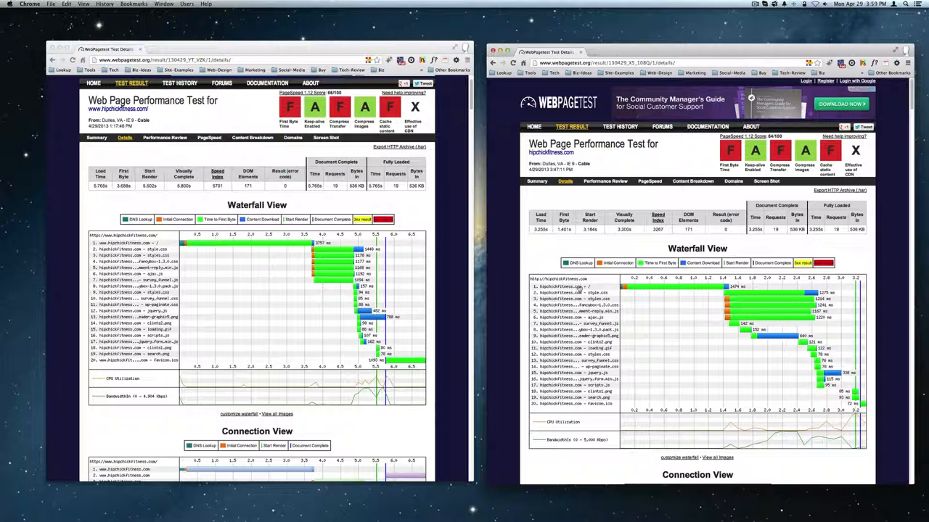
{"action": "mouse_move", "coordinate": [132, 238]}
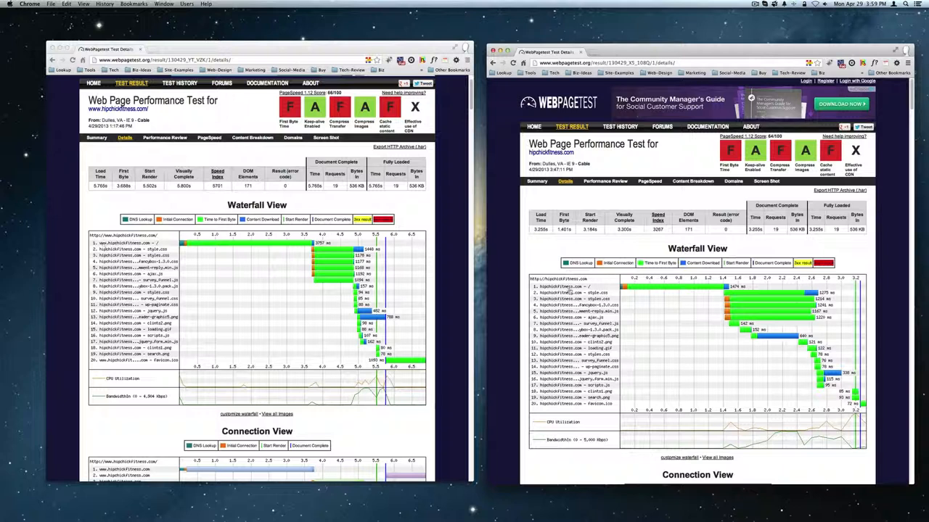
{"action": "mouse_move", "coordinate": [752, 501]}
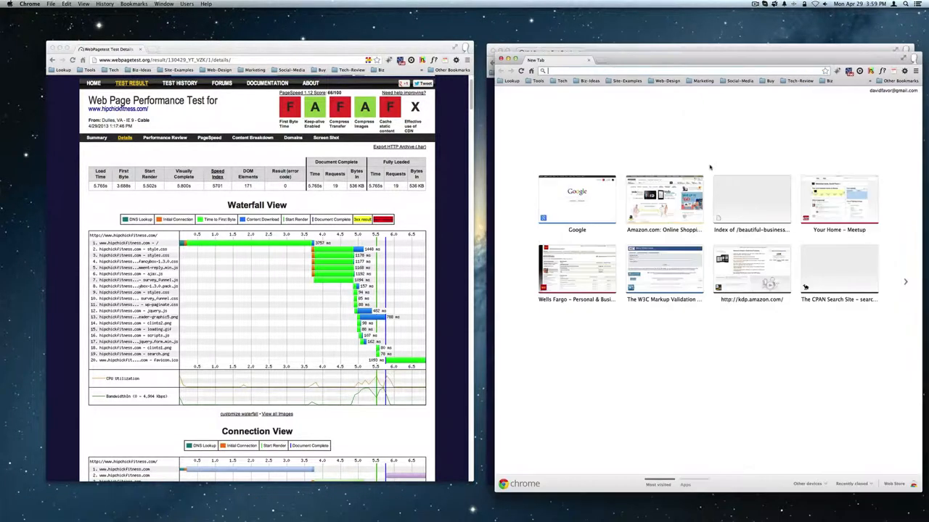
{"action": "type", "text": "wellsfargo.com"}
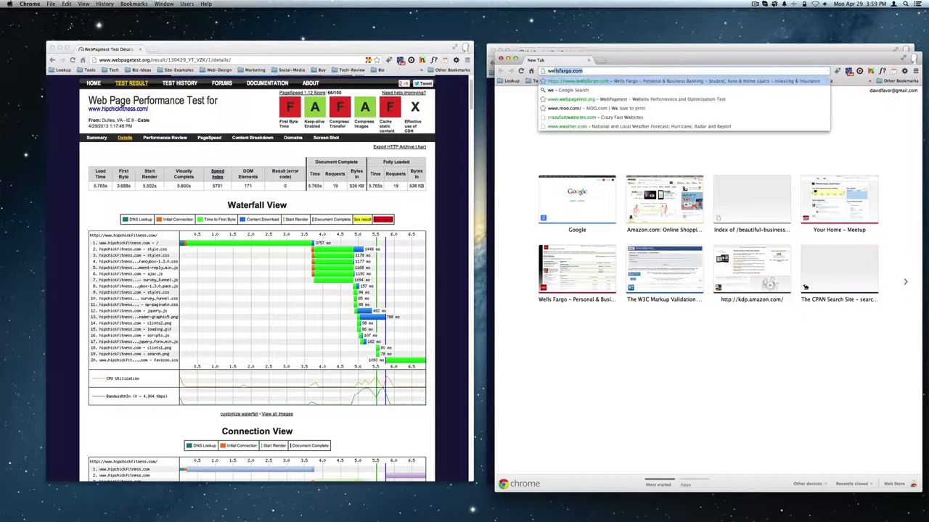
{"action": "type", "text": "wee"}
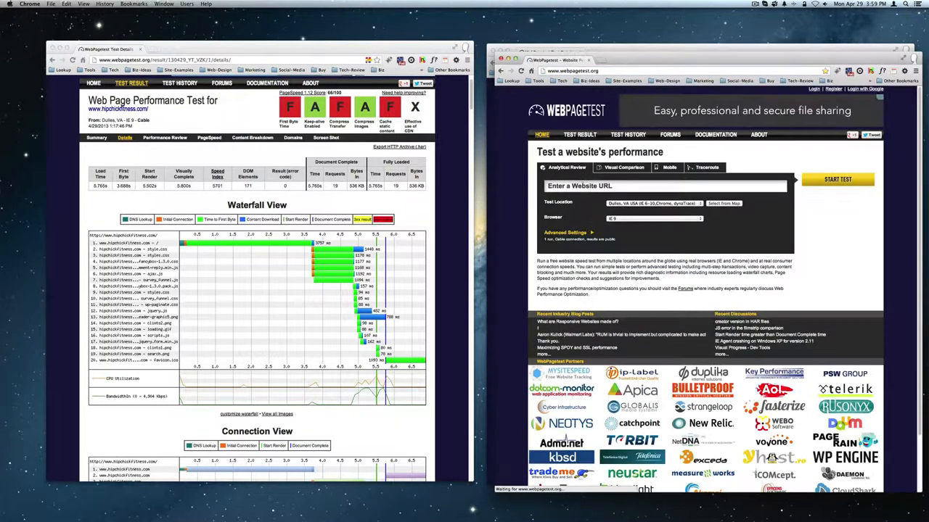
{"action": "type", "text": "www"}
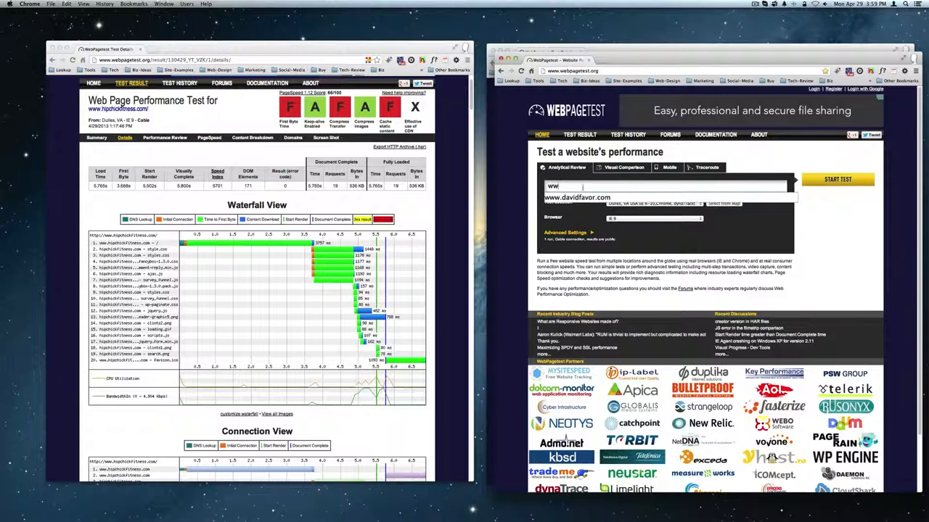
{"action": "left_click", "coordinate": [838, 179]}
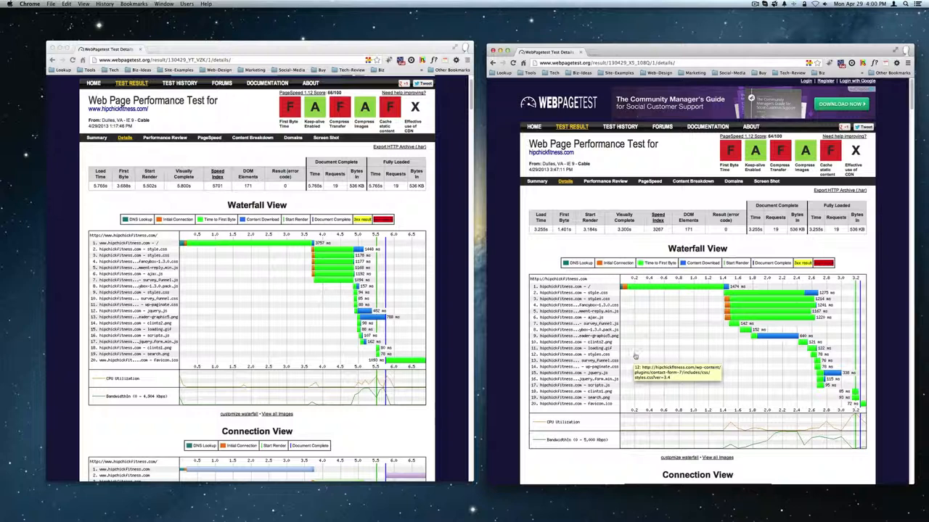
{"action": "mouse_move", "coordinate": [639, 330]}
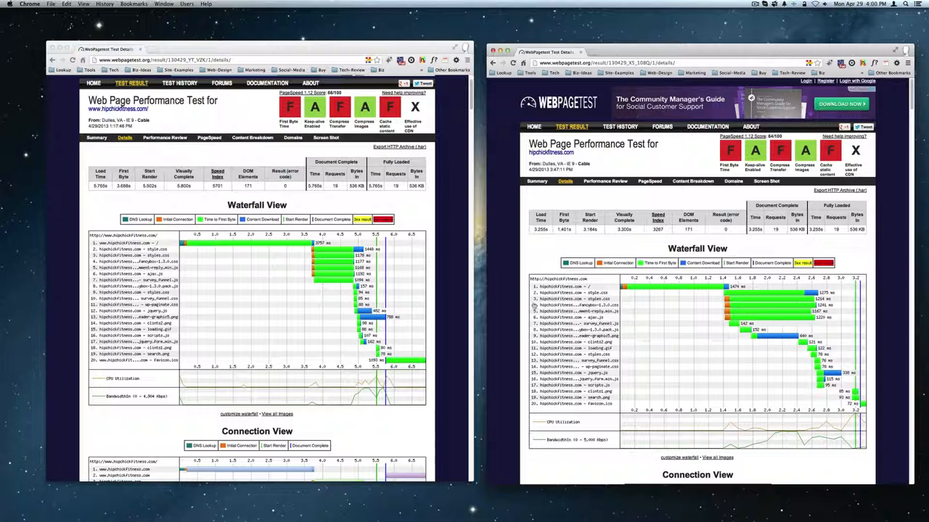
{"action": "mouse_move", "coordinate": [646, 337]}
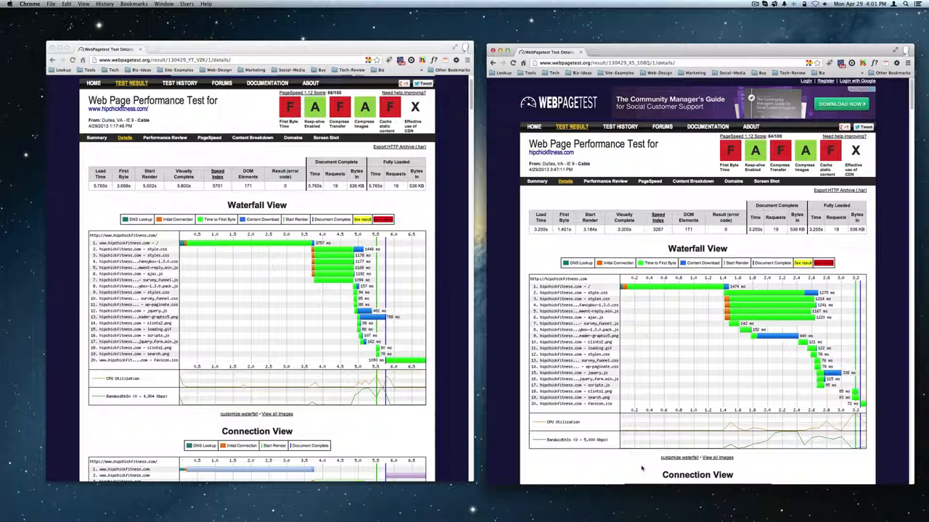
{"action": "mouse_move", "coordinate": [711, 307]}
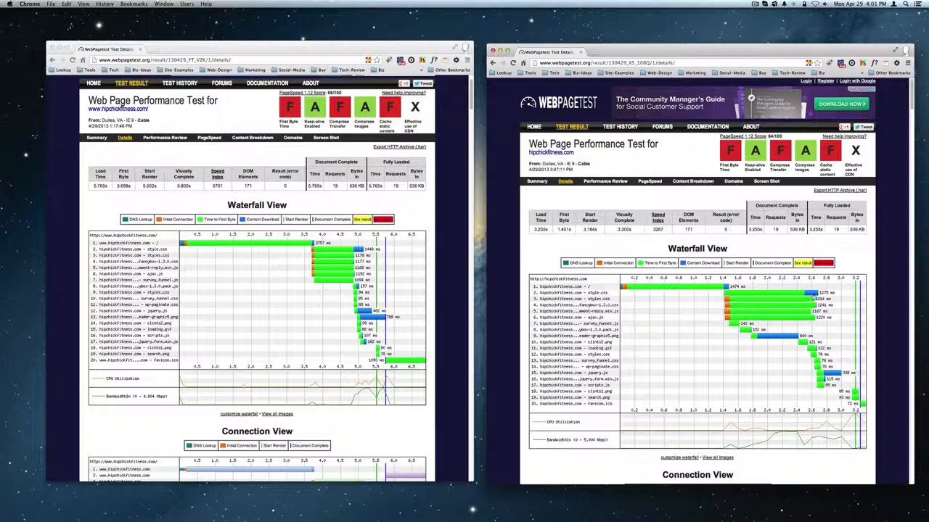
{"action": "mouse_move", "coordinate": [809, 299]}
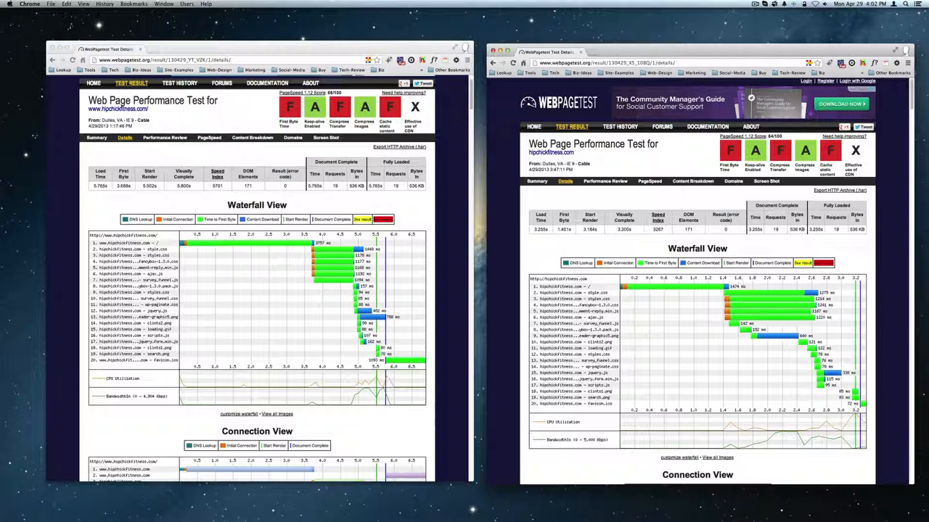
{"action": "left_click", "coordinate": [755, 4]}
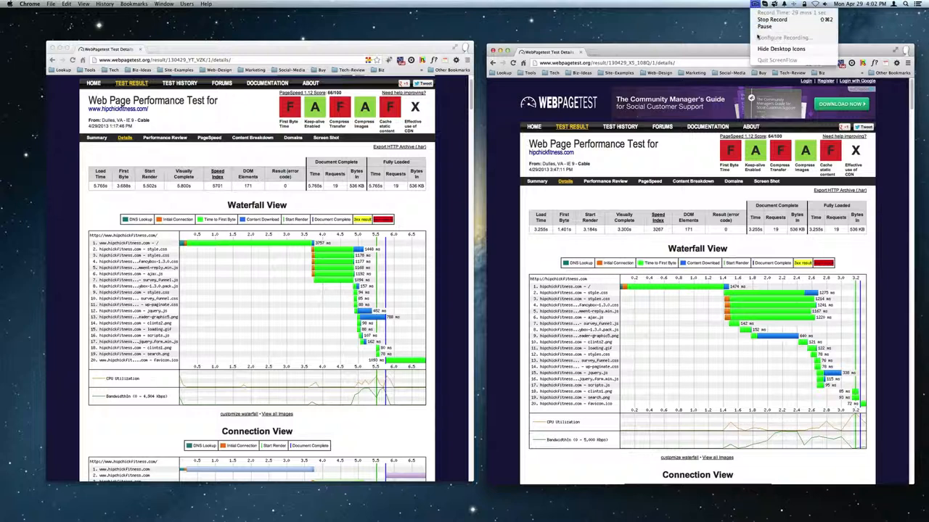